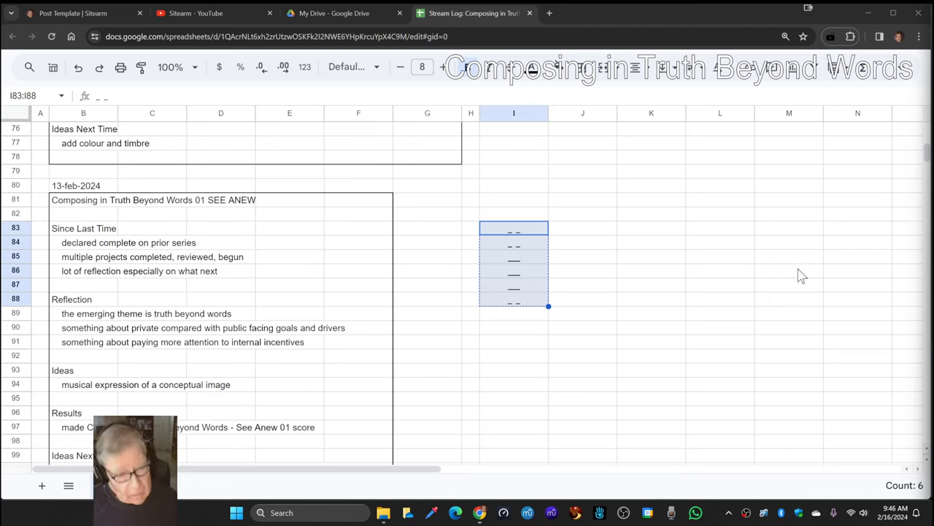
{"action": "mouse_move", "coordinate": [481, 257]}
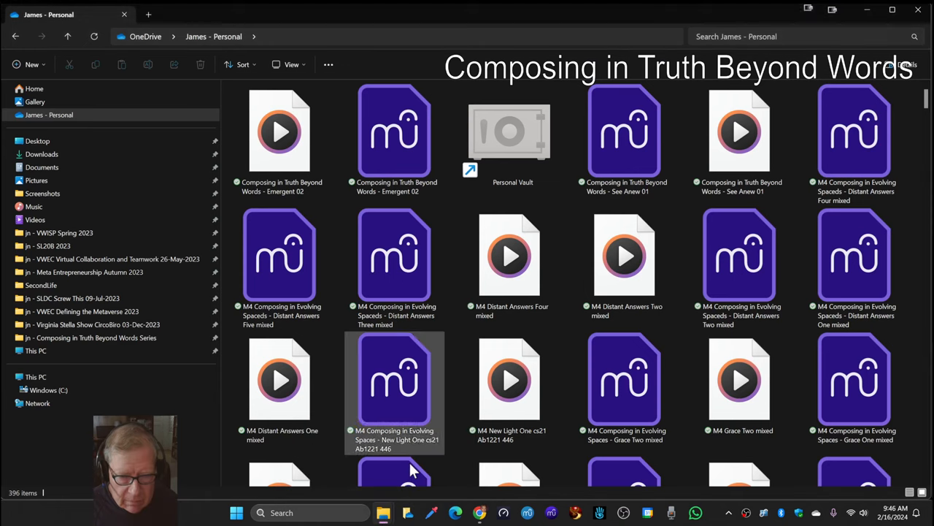
{"action": "mouse_move", "coordinate": [624, 131]}
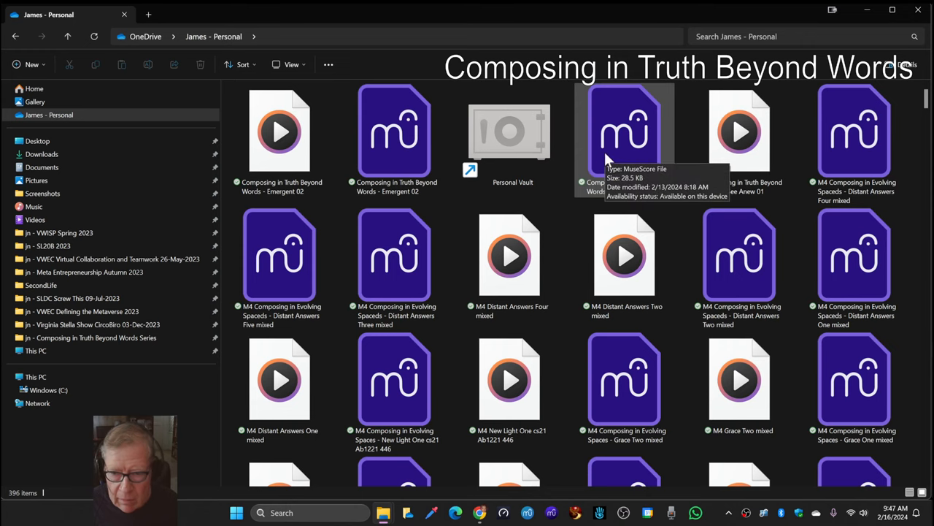
{"action": "mouse_move", "coordinate": [739, 131]}
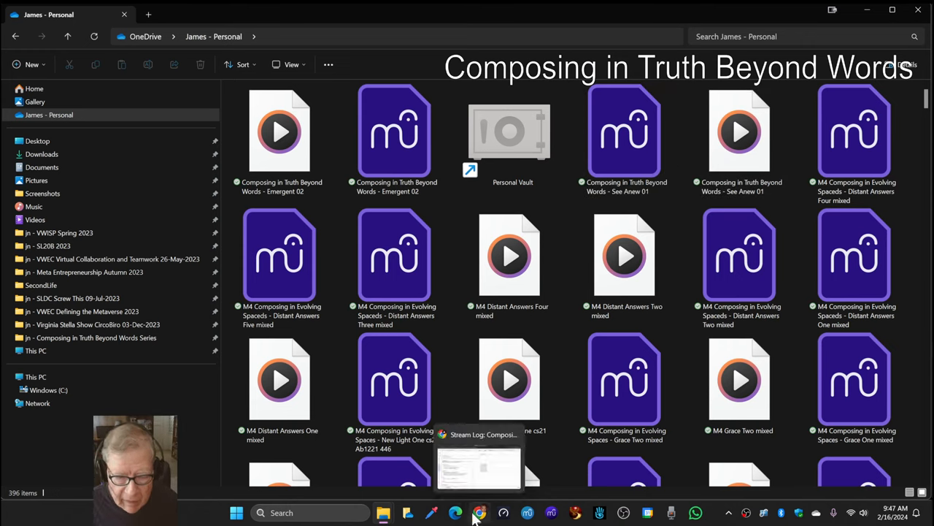
{"action": "mouse_move", "coordinate": [384, 512]}
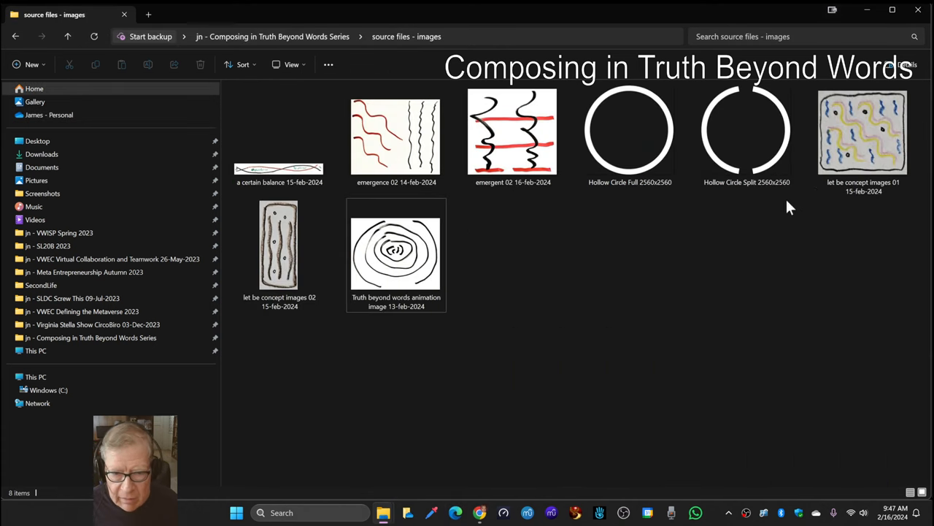
{"action": "mouse_move", "coordinate": [396, 252]}
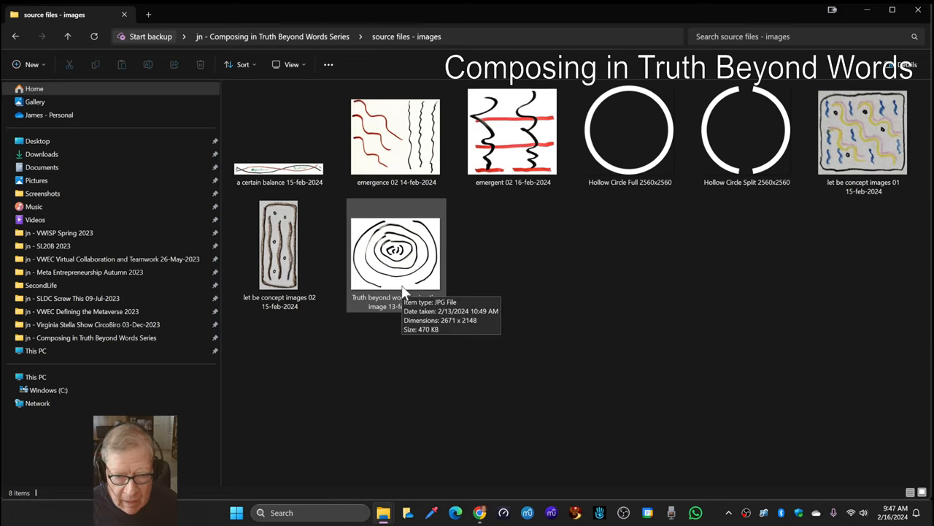
{"action": "mouse_move", "coordinate": [606, 344]}
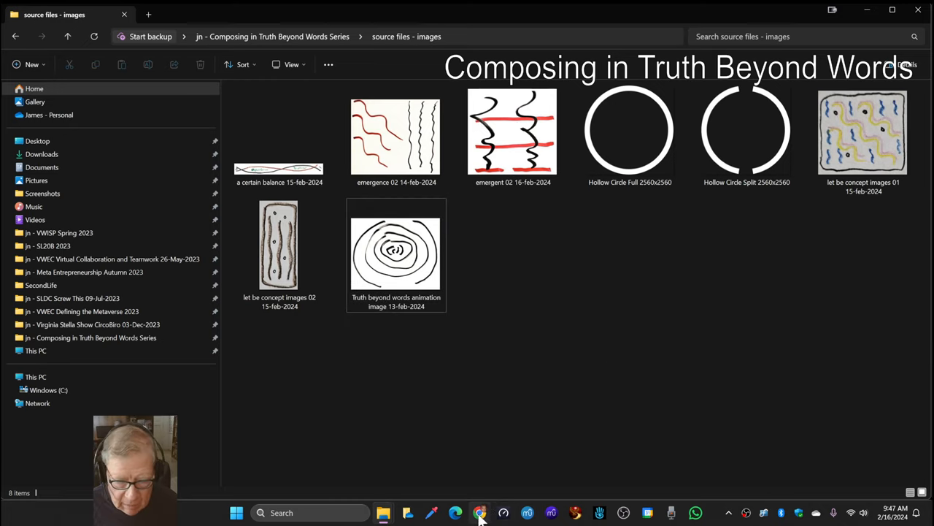
Return to the Stream Log and review the 16-feb reflection lines about daily streaming and ideas.
{"action": "left_click", "coordinate": [479, 512]}
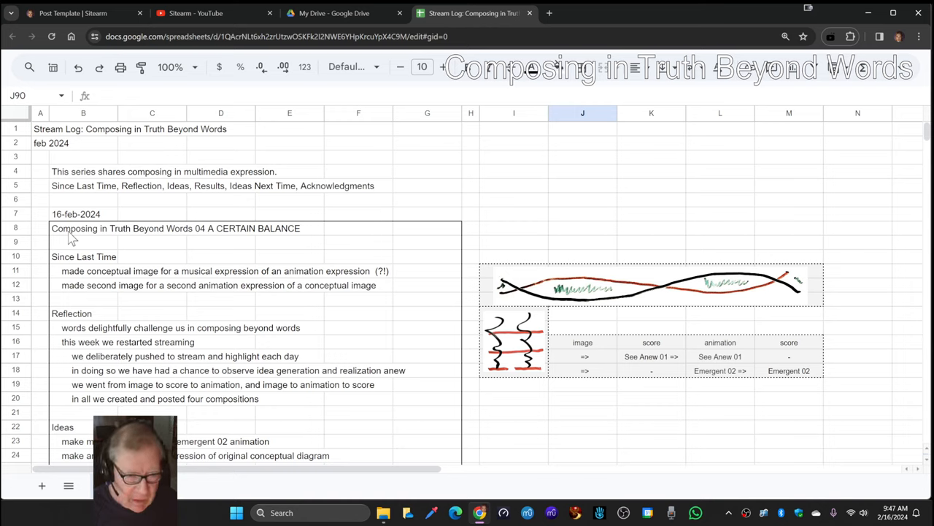
{"action": "mouse_move", "coordinate": [86, 356]}
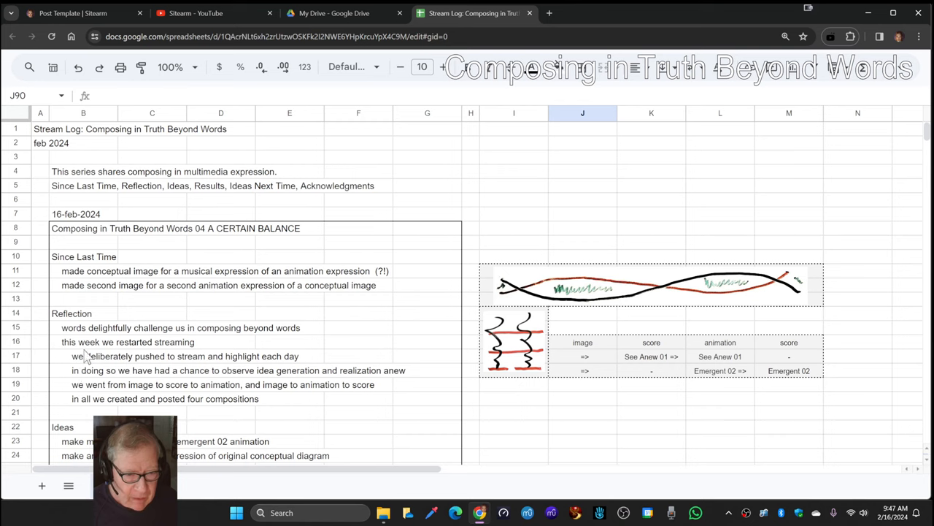
{"action": "left_click", "coordinate": [83, 327]}
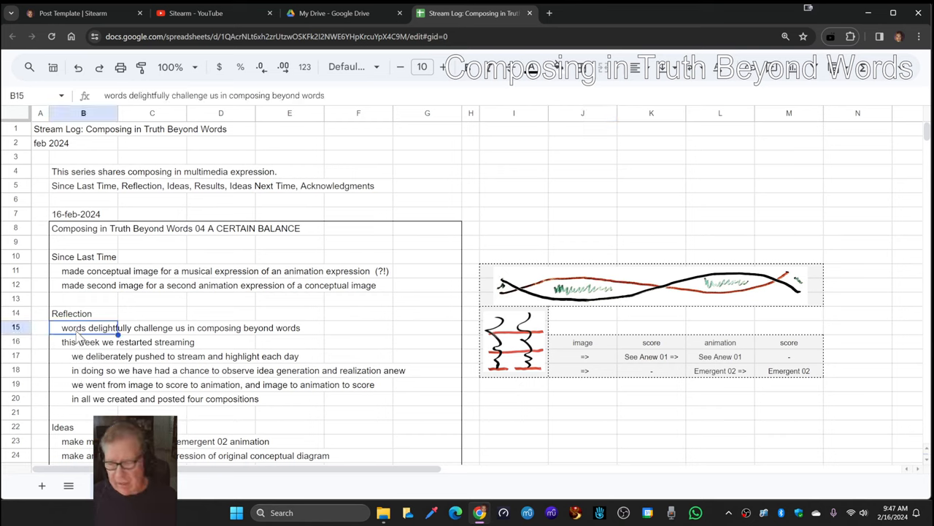
{"action": "mouse_move", "coordinate": [87, 340]}
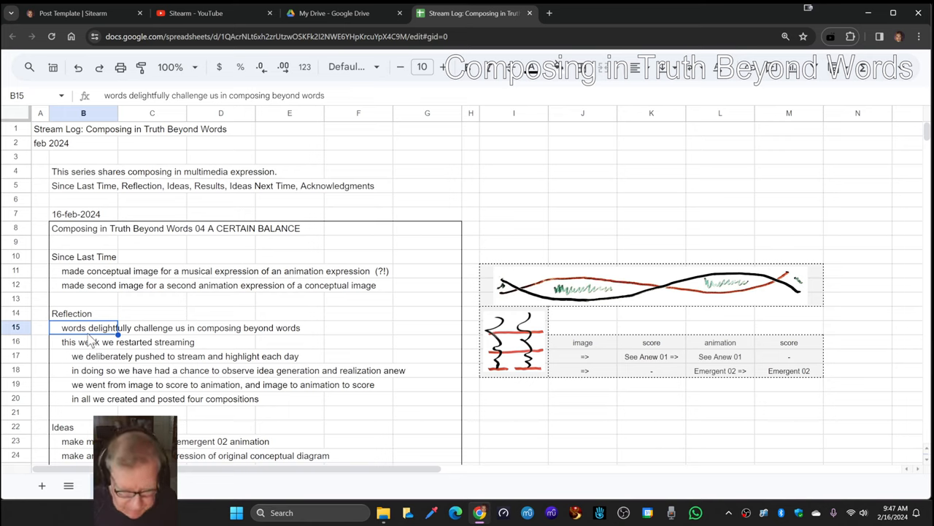
{"action": "left_click", "coordinate": [88, 342]}
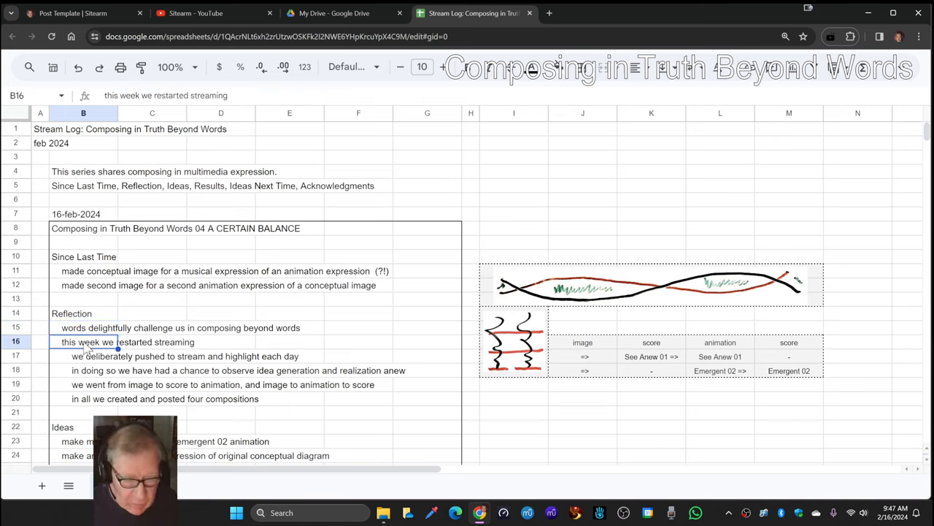
{"action": "scroll", "scroll_direction": "down", "scroll_amount": 3}
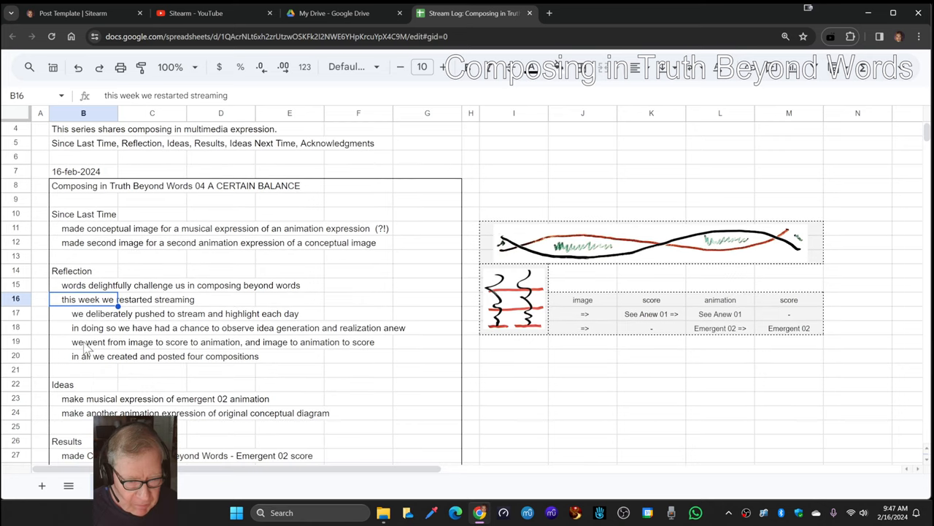
{"action": "mouse_move", "coordinate": [73, 319]}
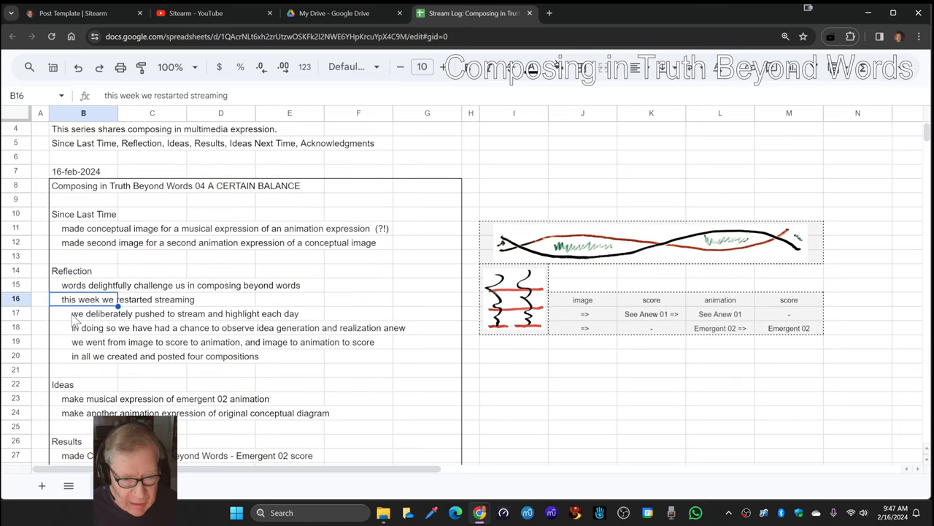
{"action": "left_click", "coordinate": [83, 313]}
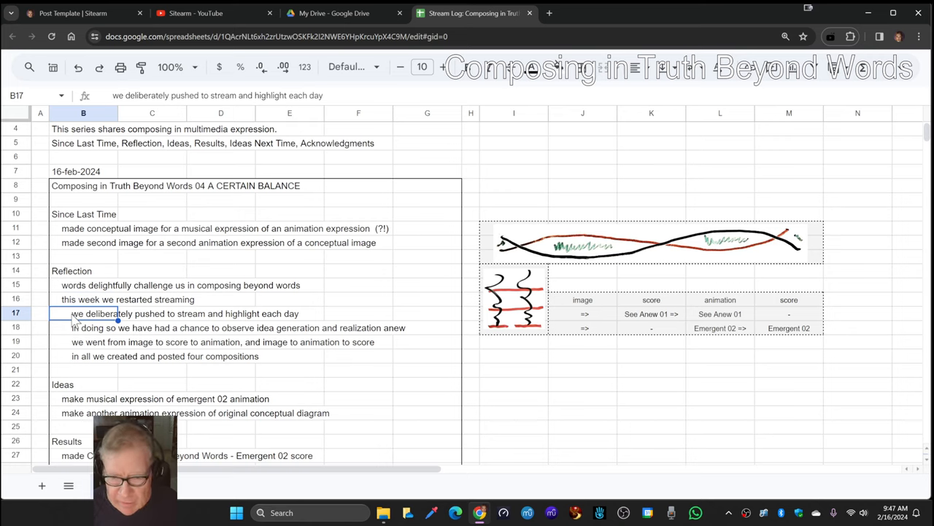
{"action": "mouse_move", "coordinate": [82, 342]}
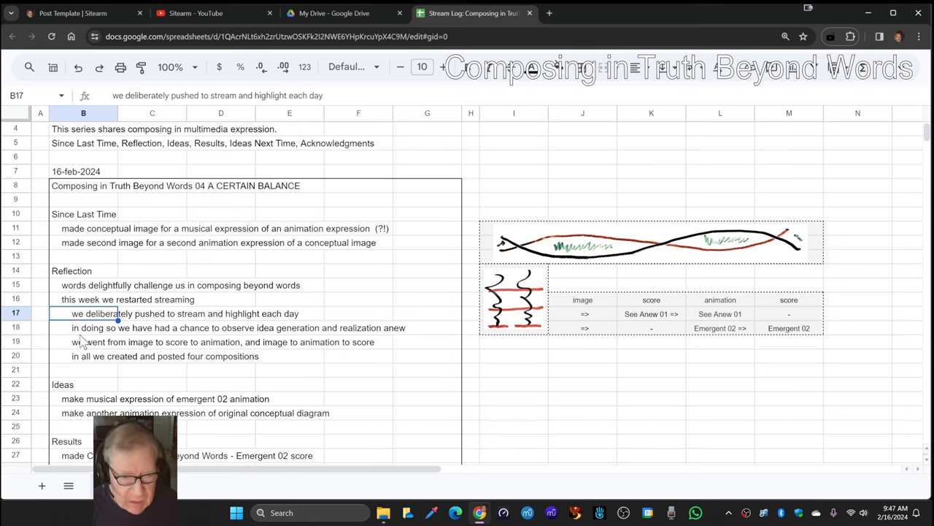
{"action": "left_click", "coordinate": [83, 327]}
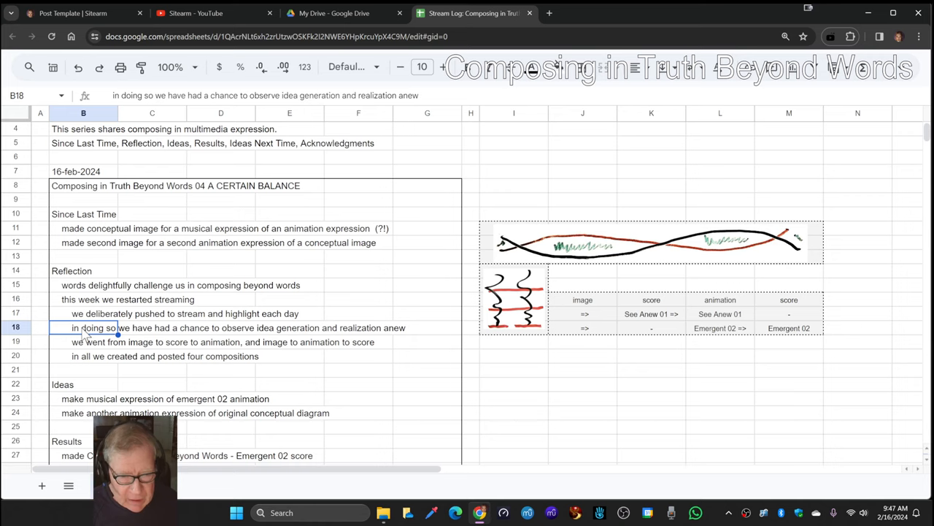
{"action": "mouse_move", "coordinate": [615, 321]}
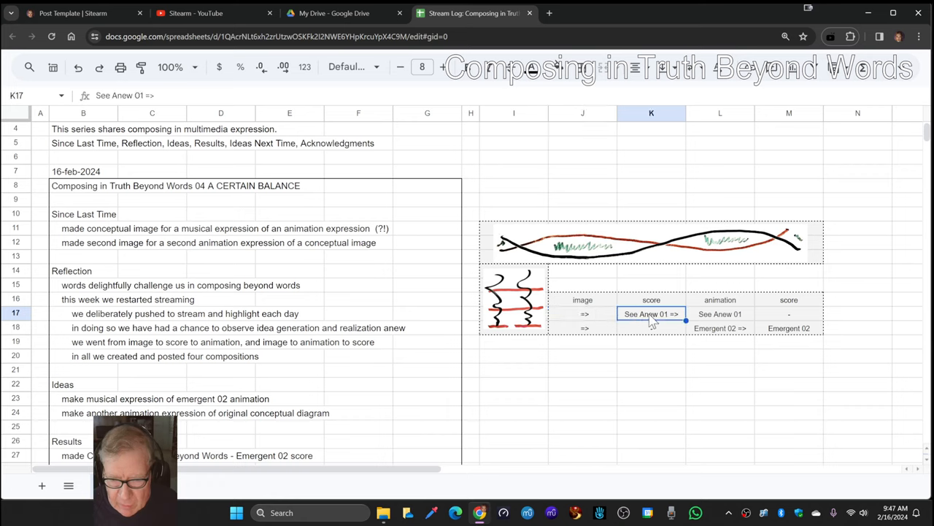
Check the See Anew 01 animation and Emergent 02 score entries in the table.
{"action": "left_click", "coordinate": [720, 313]}
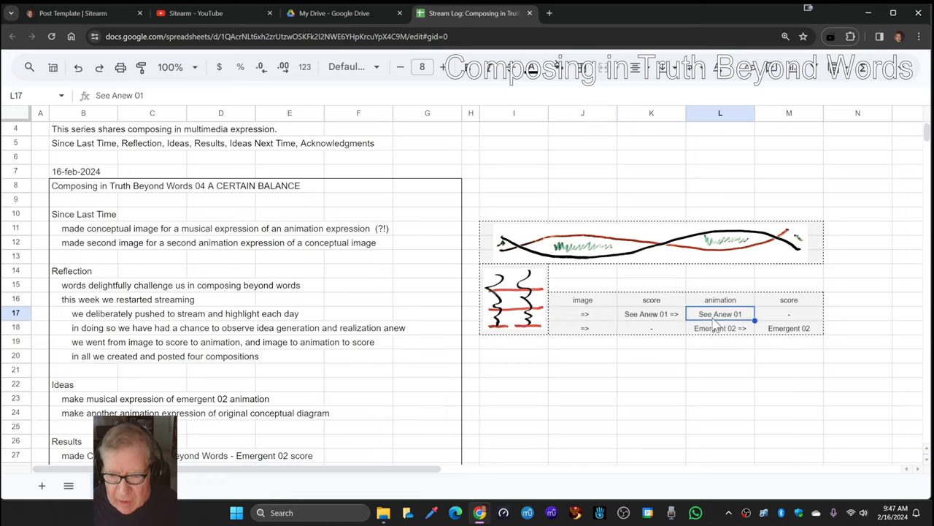
{"action": "mouse_move", "coordinate": [583, 336]}
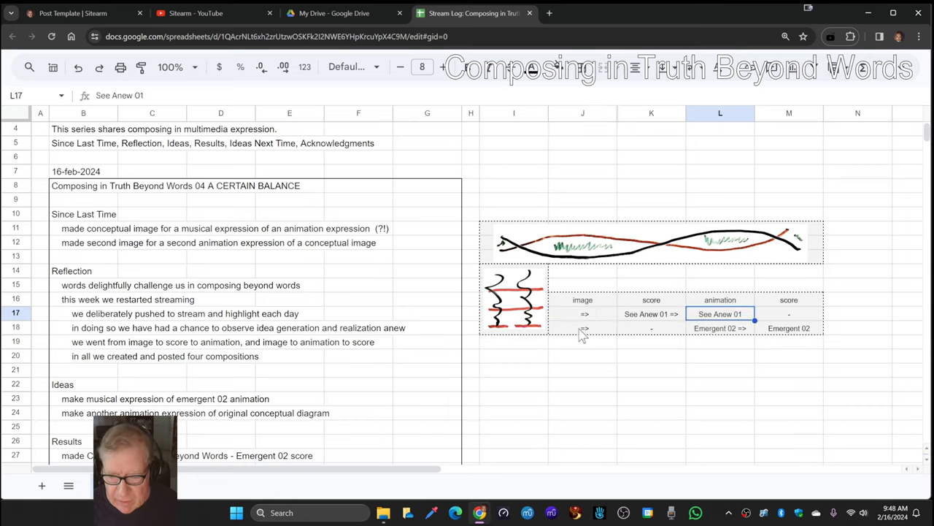
{"action": "left_click", "coordinate": [584, 327]}
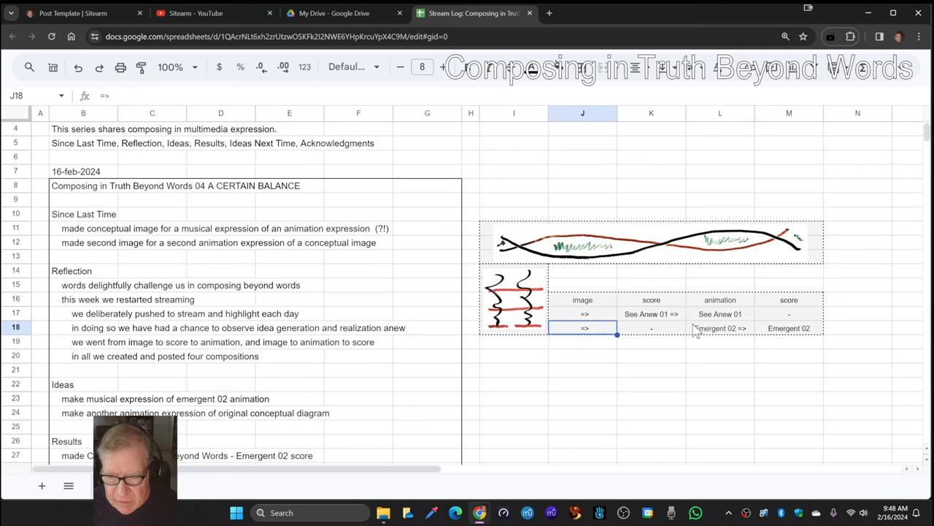
{"action": "left_click", "coordinate": [789, 328]}
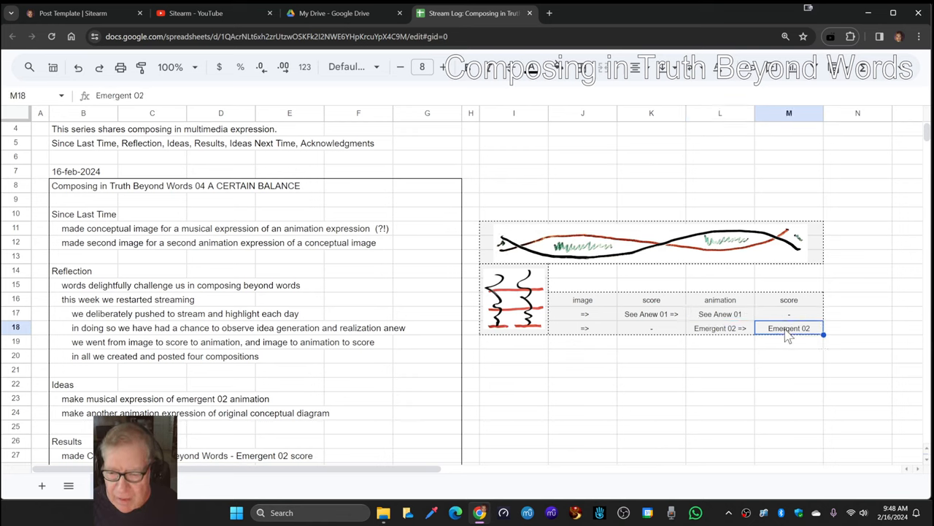
{"action": "mouse_move", "coordinate": [781, 339]}
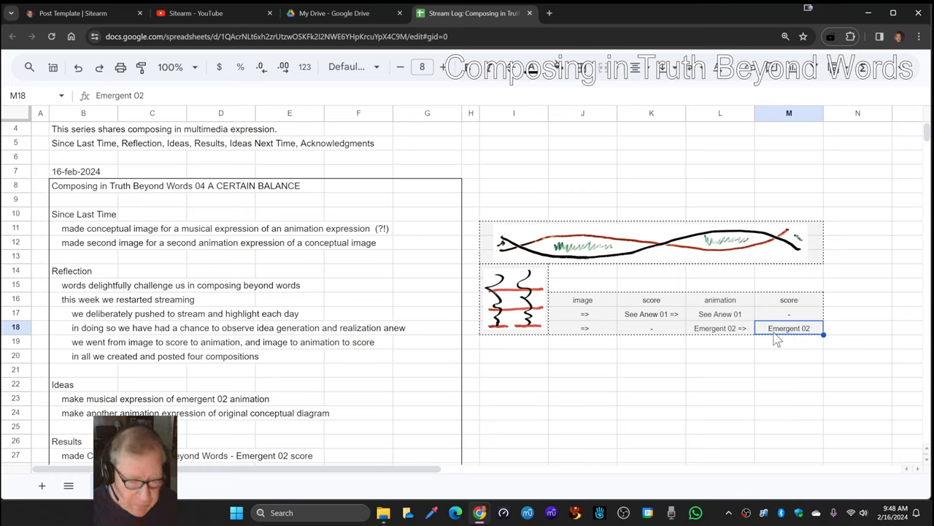
{"action": "mouse_move", "coordinate": [89, 360]}
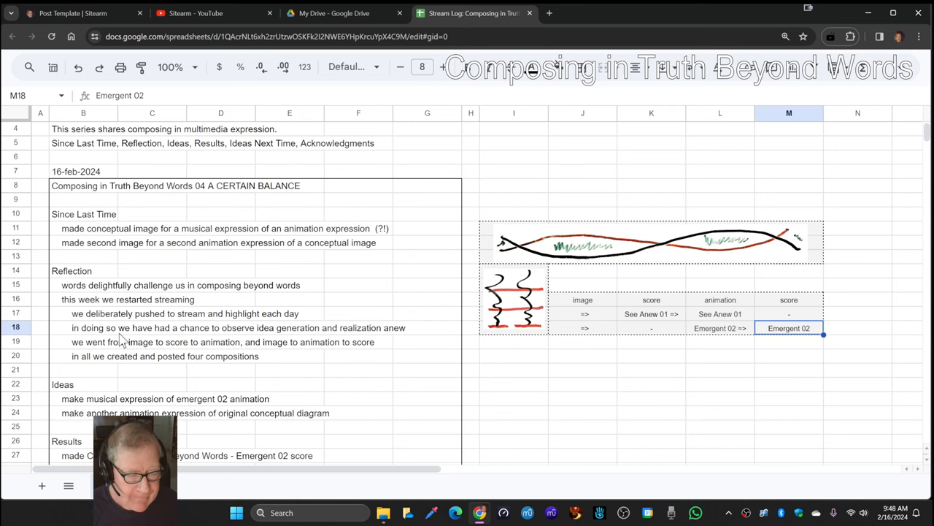
{"action": "scroll", "scroll_direction": "down", "scroll_amount": 3}
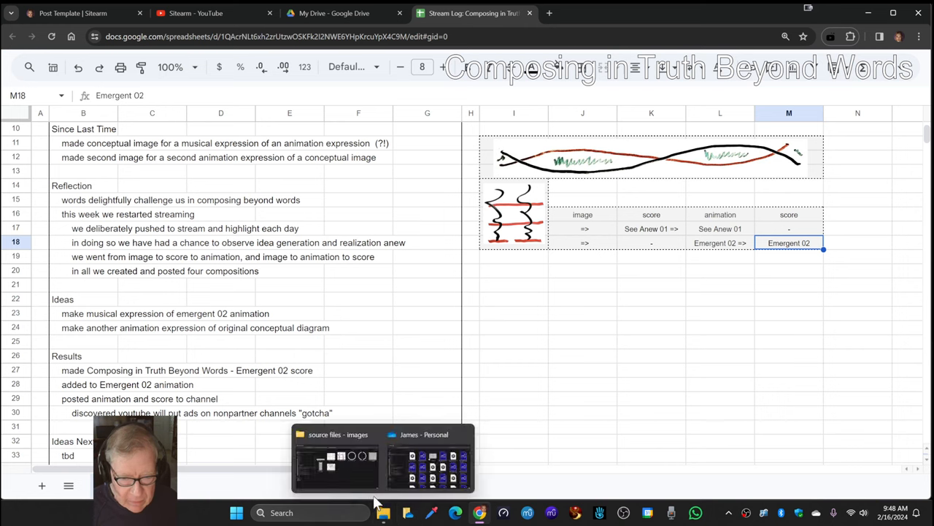
Navigate from source images up to the series folder, then into source files - MAGIC > Emergent 02.
{"action": "left_click", "coordinate": [429, 458]}
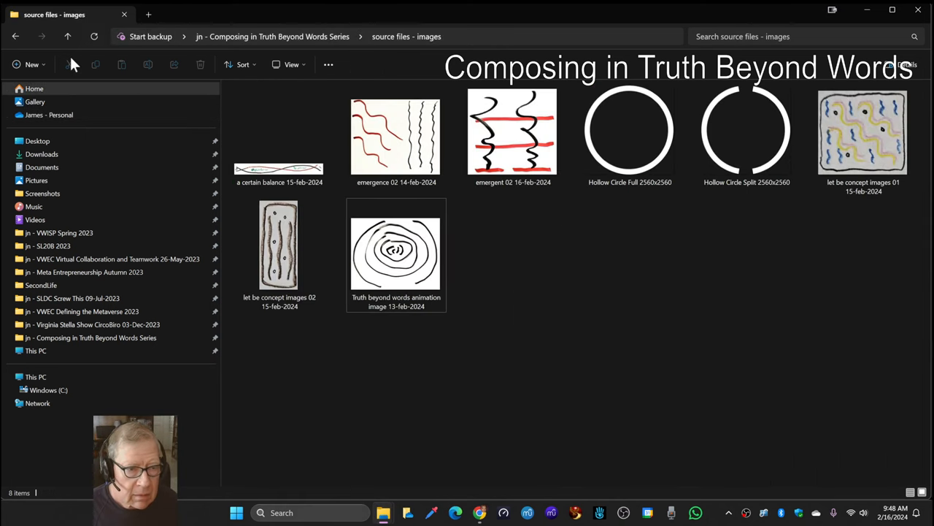
{"action": "left_click", "coordinate": [67, 36]}
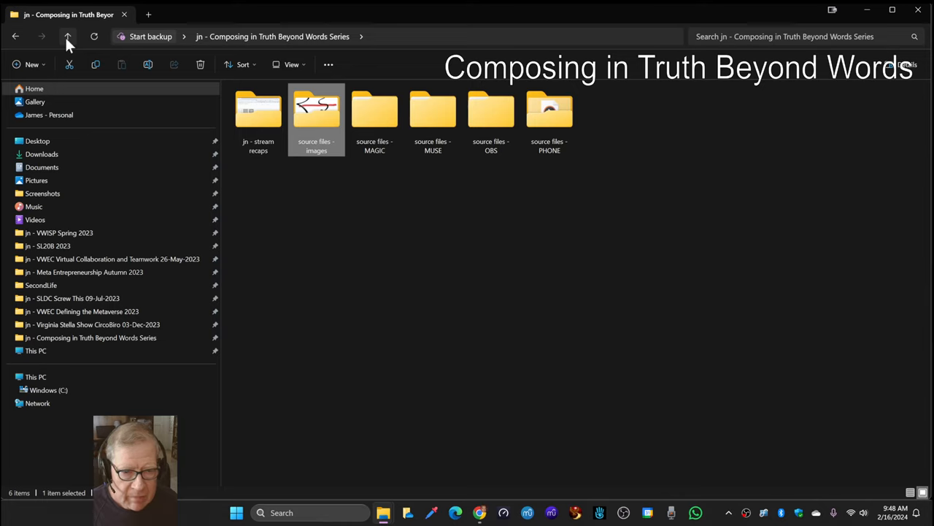
{"action": "double_click", "coordinate": [375, 109]}
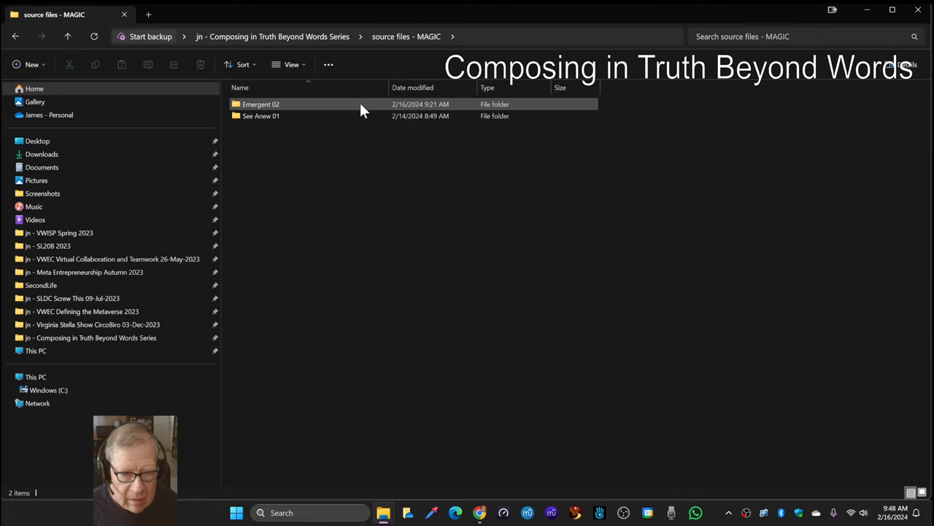
{"action": "double_click", "coordinate": [260, 103]}
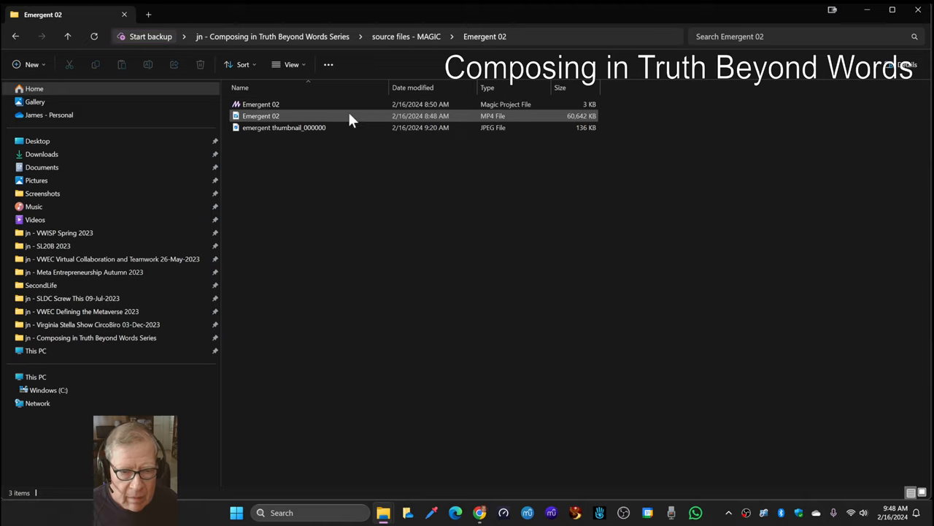
Play Emergent 02.mp4 from the MAGIC folder in Media Player.
{"action": "double_click", "coordinate": [261, 115]}
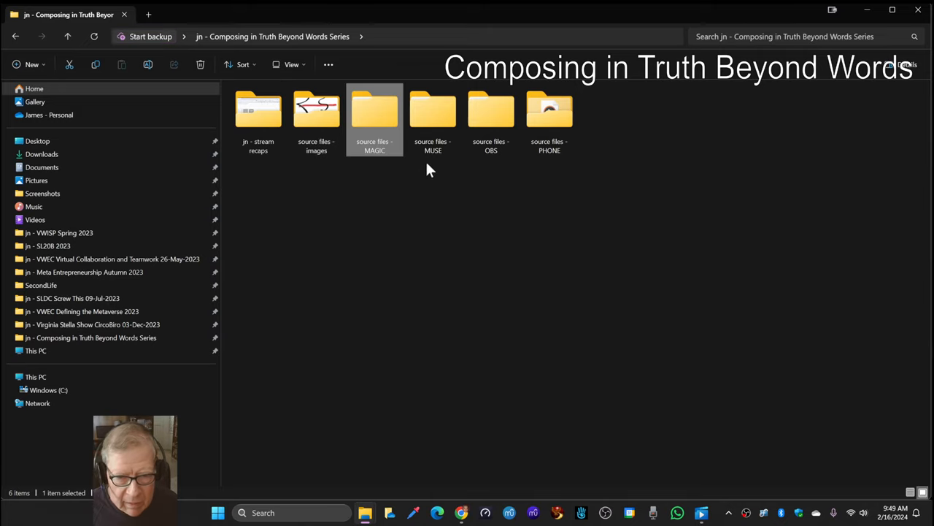
Close the empty player, browse MUSE, then open source files - OBS > Emergent 02.
{"action": "double_click", "coordinate": [375, 110]}
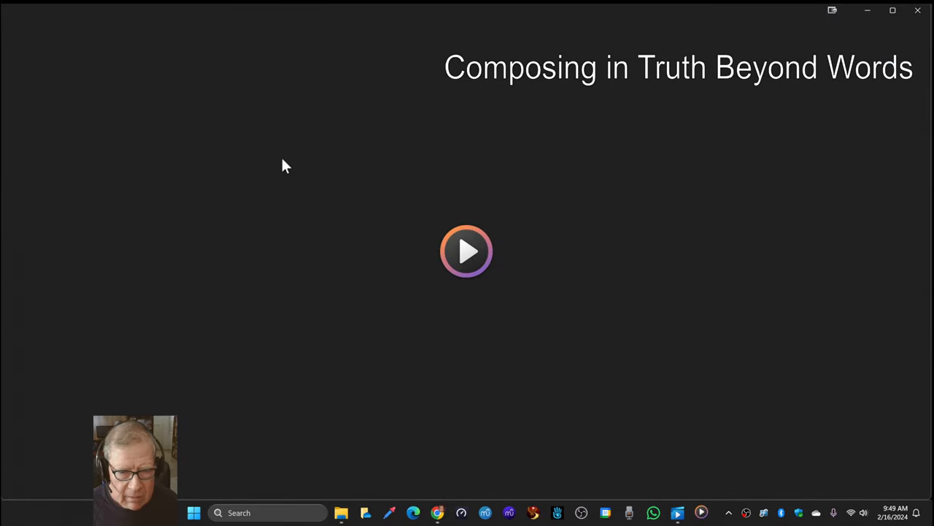
{"action": "left_click", "coordinate": [466, 251]}
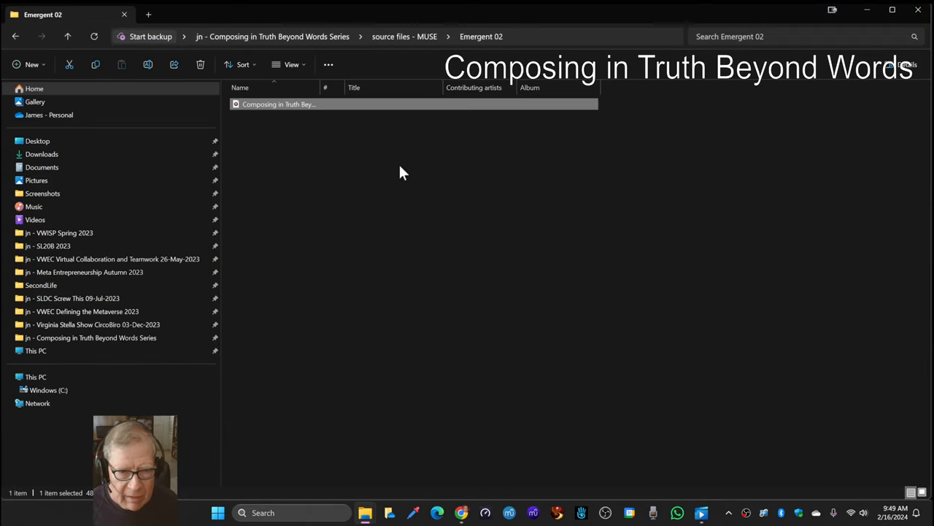
{"action": "left_click", "coordinate": [67, 36]}
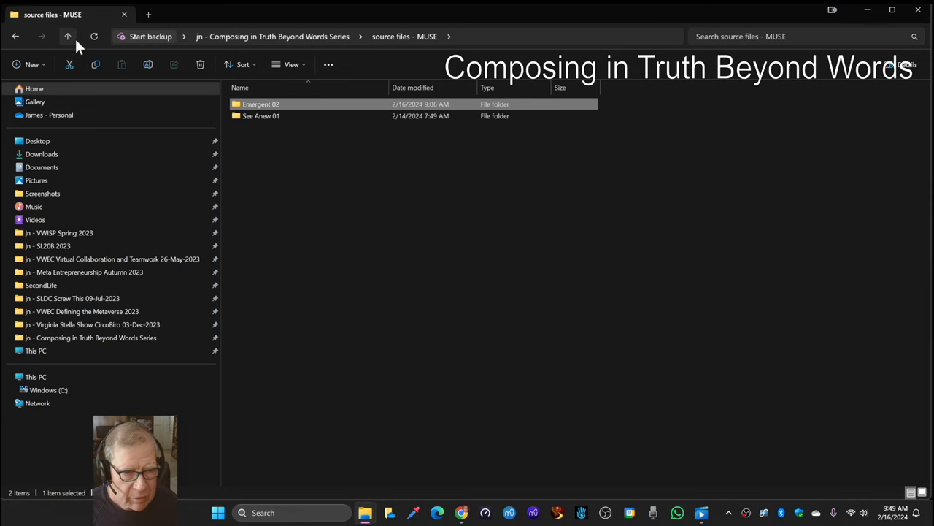
{"action": "left_click", "coordinate": [68, 36]}
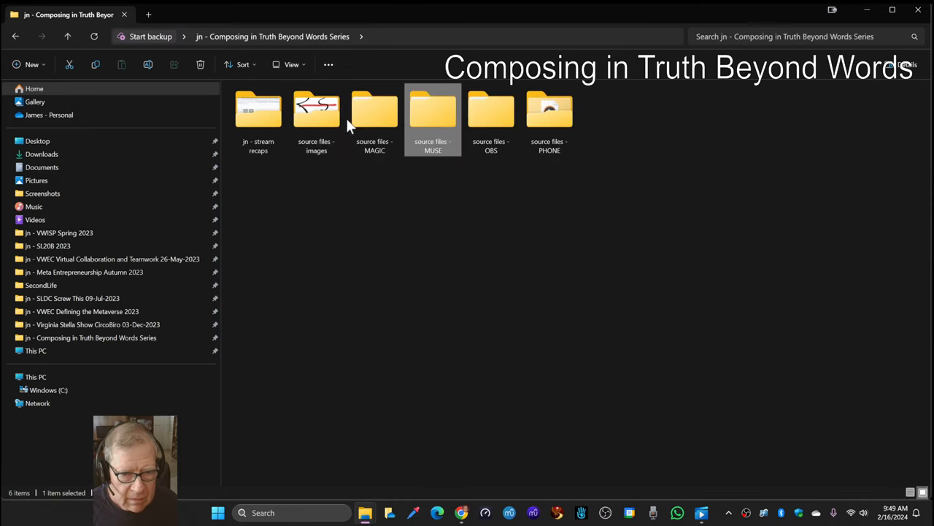
{"action": "double_click", "coordinate": [490, 110]}
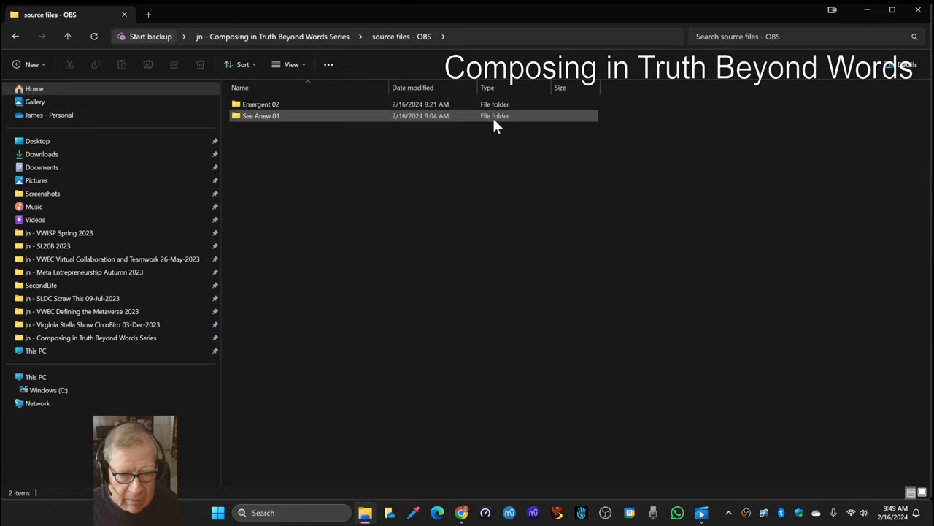
{"action": "double_click", "coordinate": [261, 104]}
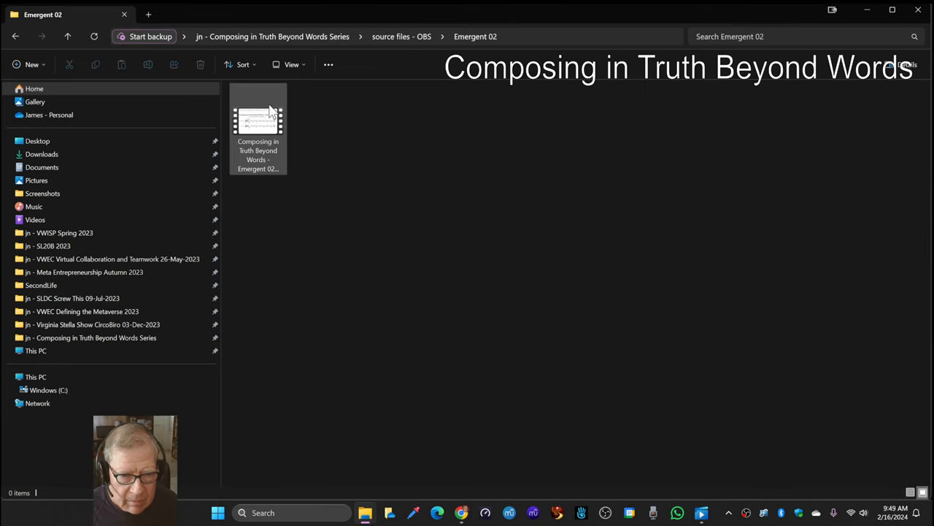
Open the Emergent 02 OBS recording and start playback.
{"action": "double_click", "coordinate": [257, 124]}
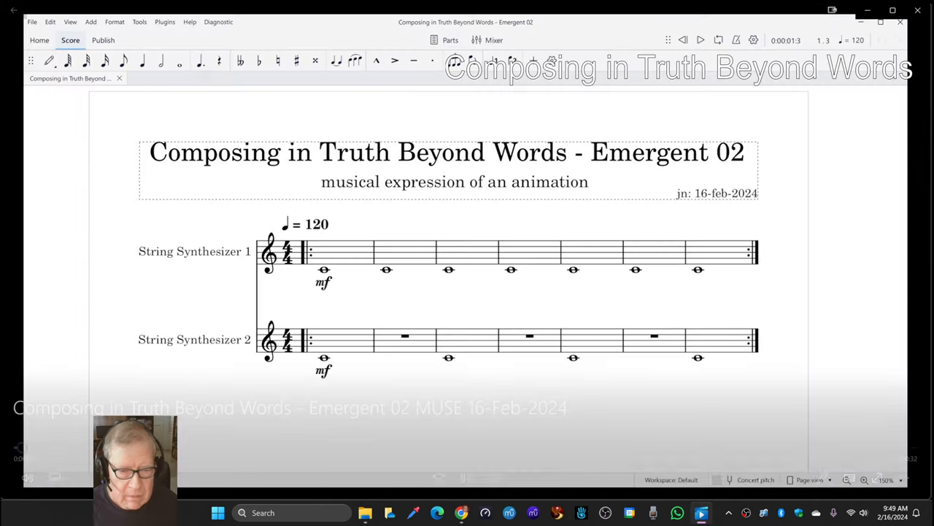
{"action": "left_click", "coordinate": [699, 40]}
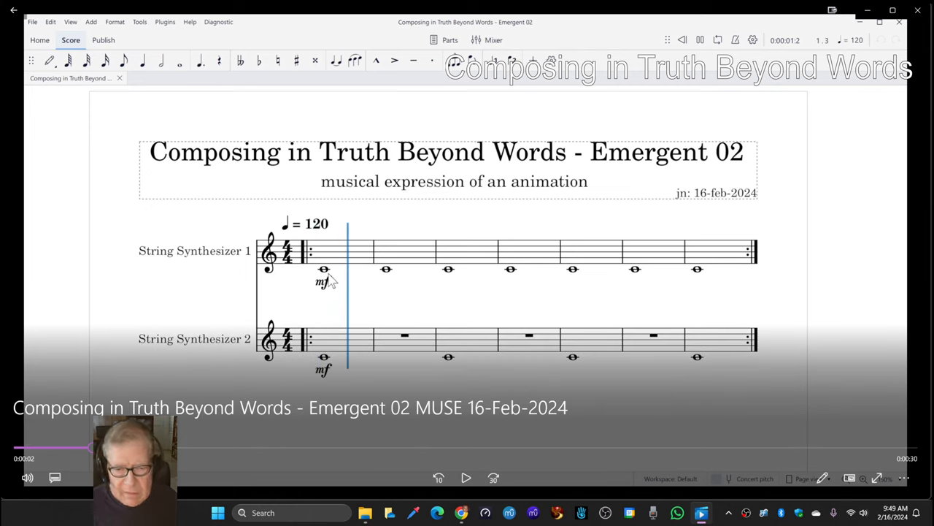
{"action": "mouse_move", "coordinate": [349, 279]}
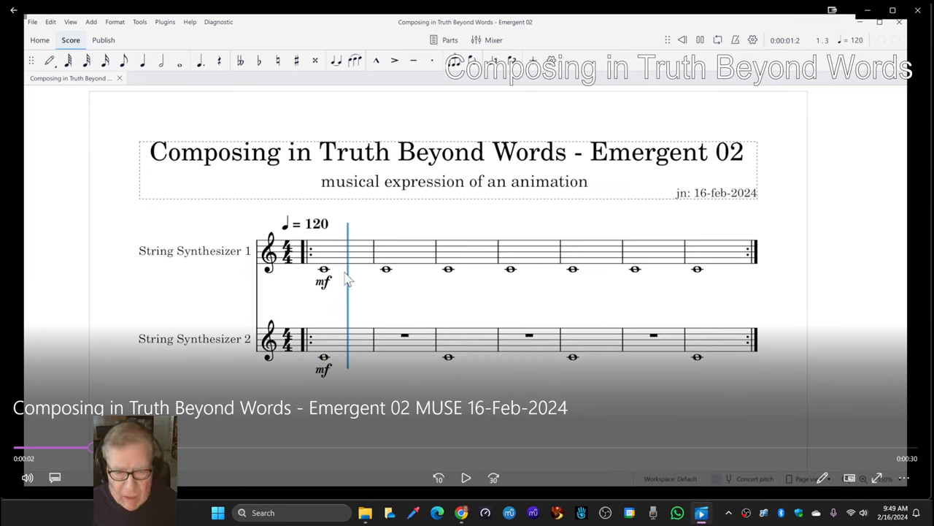
{"action": "mouse_move", "coordinate": [348, 270]}
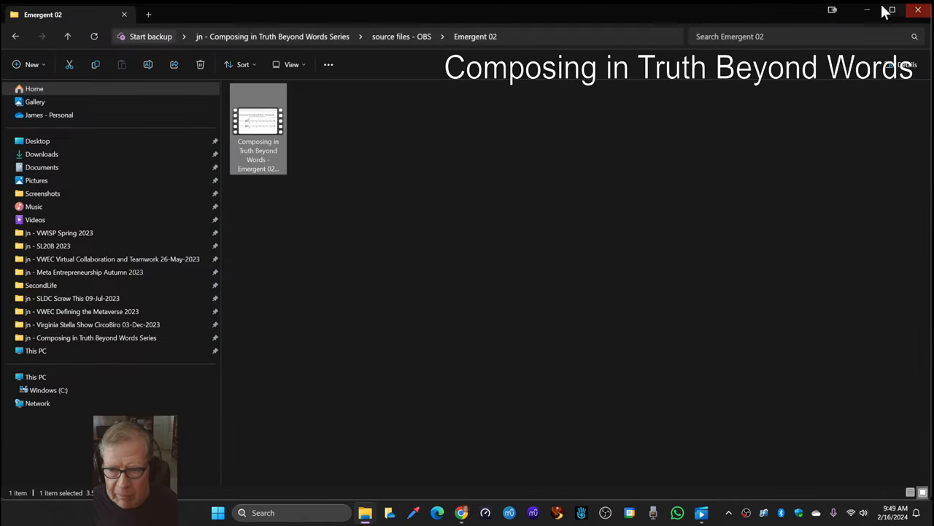
Minimize File Explorer to get back to the Stream Log sheet.
{"action": "left_click", "coordinate": [49, 115]}
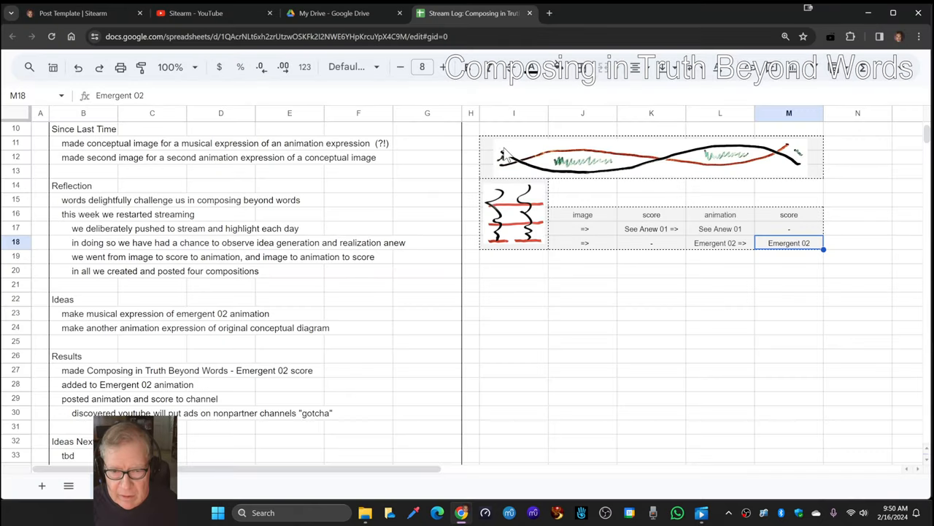
{"action": "mouse_move", "coordinate": [722, 159]}
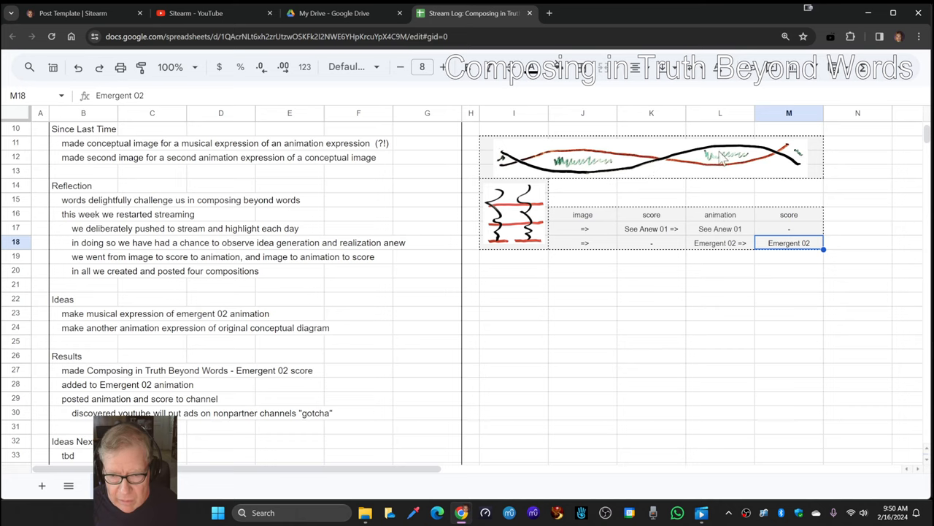
{"action": "mouse_move", "coordinate": [584, 223]}
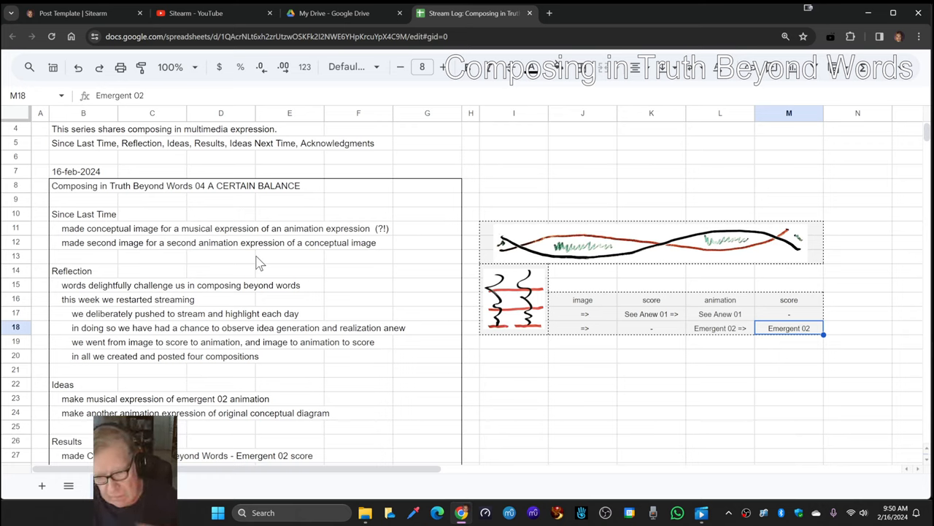
{"action": "mouse_move", "coordinate": [492, 355]}
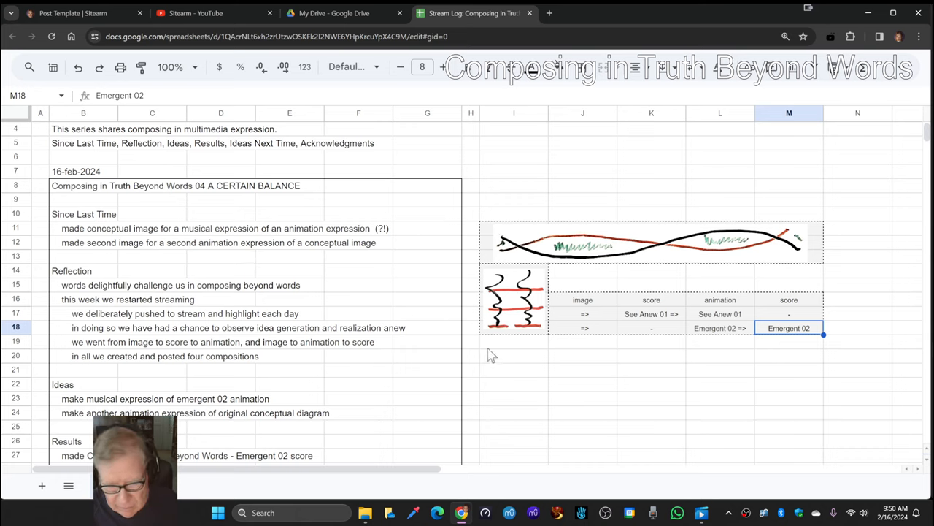
{"action": "mouse_move", "coordinate": [487, 364]}
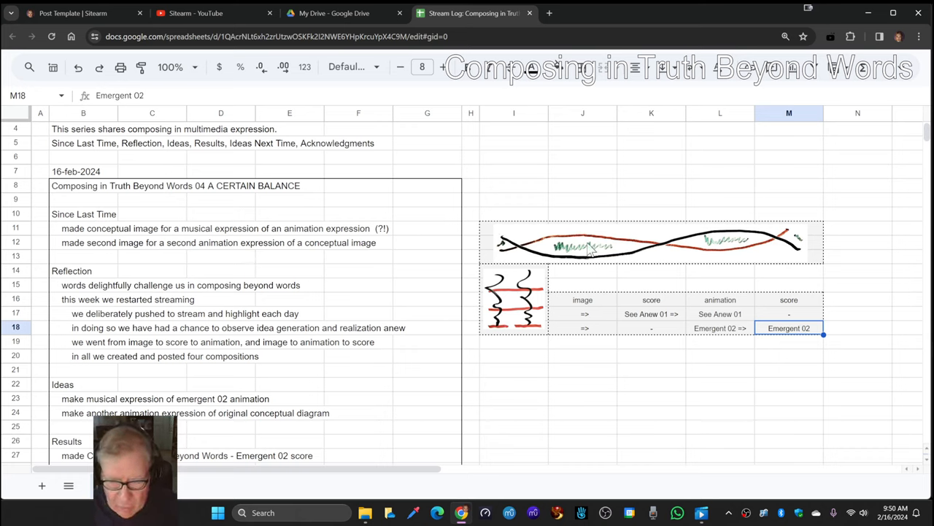
{"action": "mouse_move", "coordinate": [611, 344]}
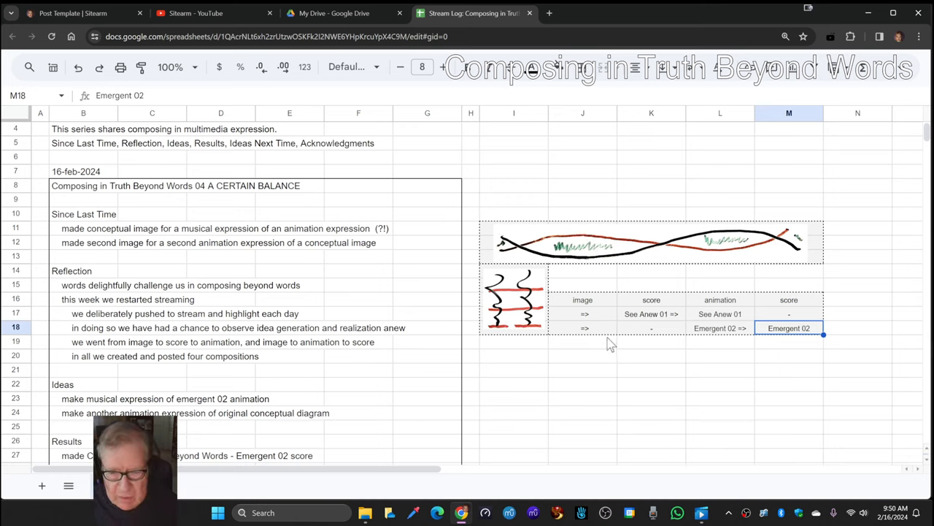
{"action": "left_click", "coordinate": [584, 328]}
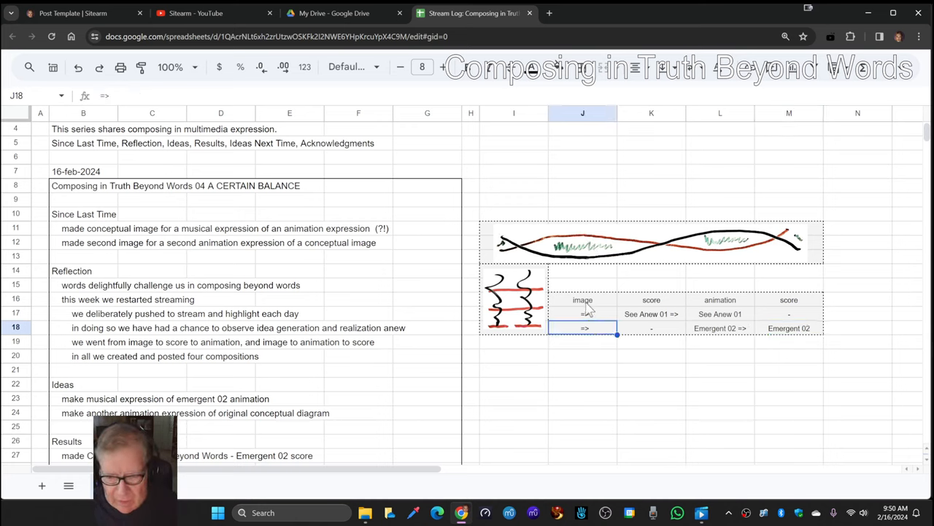
{"action": "left_click", "coordinate": [582, 299]}
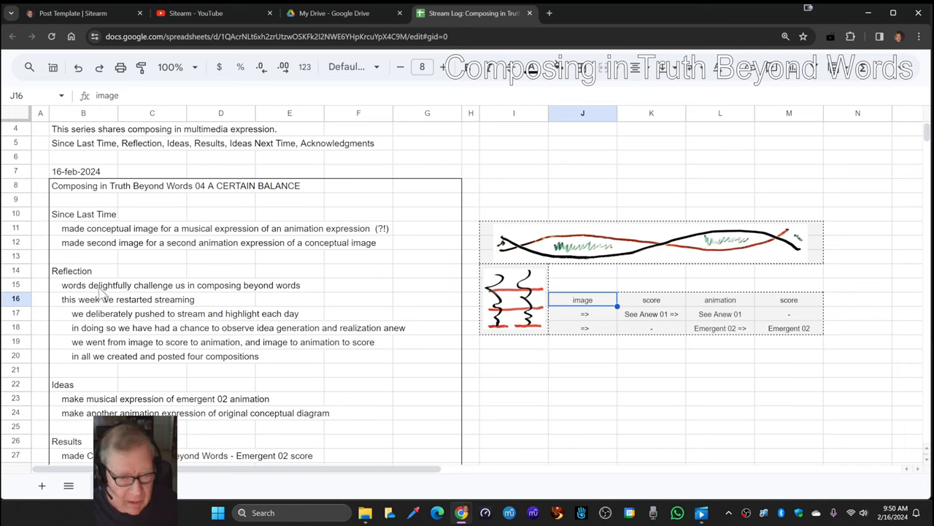
{"action": "left_click", "coordinate": [582, 369]}
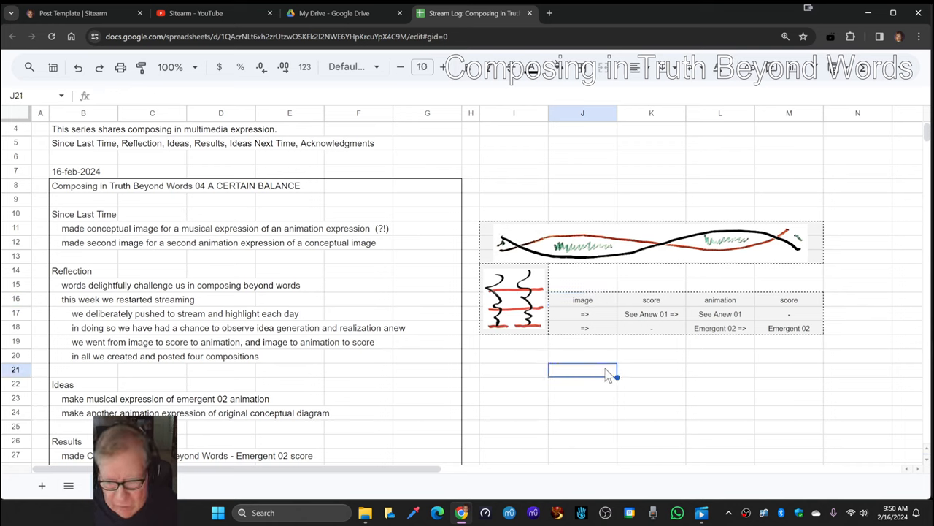
{"action": "mouse_move", "coordinate": [595, 341]}
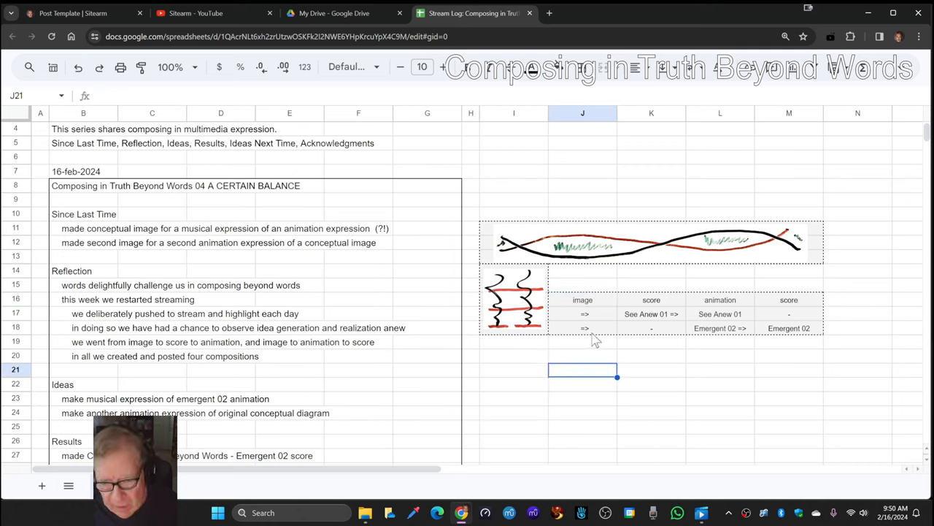
{"action": "left_click", "coordinate": [582, 313]}
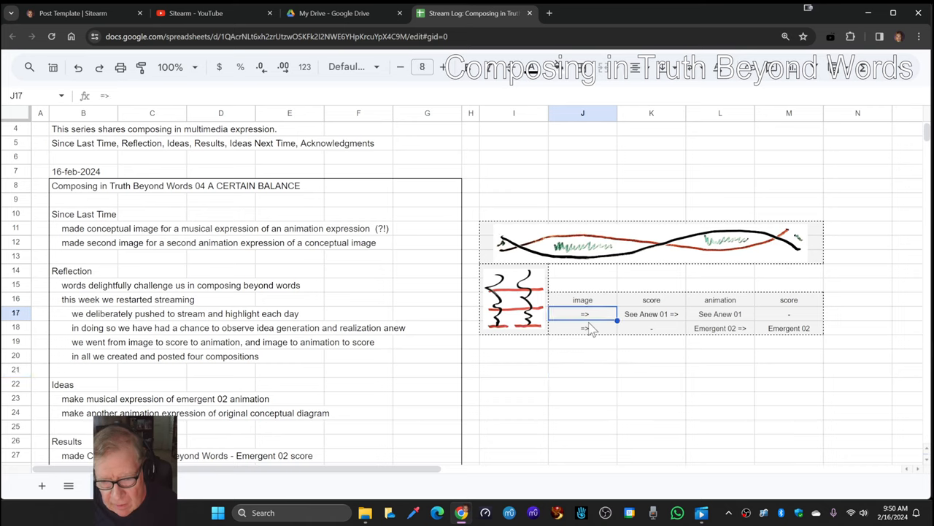
{"action": "mouse_move", "coordinate": [548, 282]}
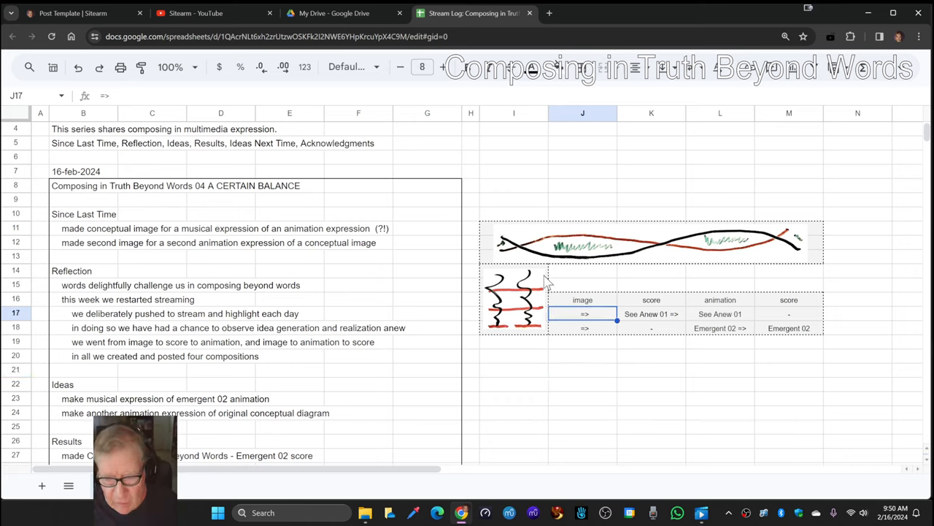
{"action": "mouse_move", "coordinate": [533, 370]}
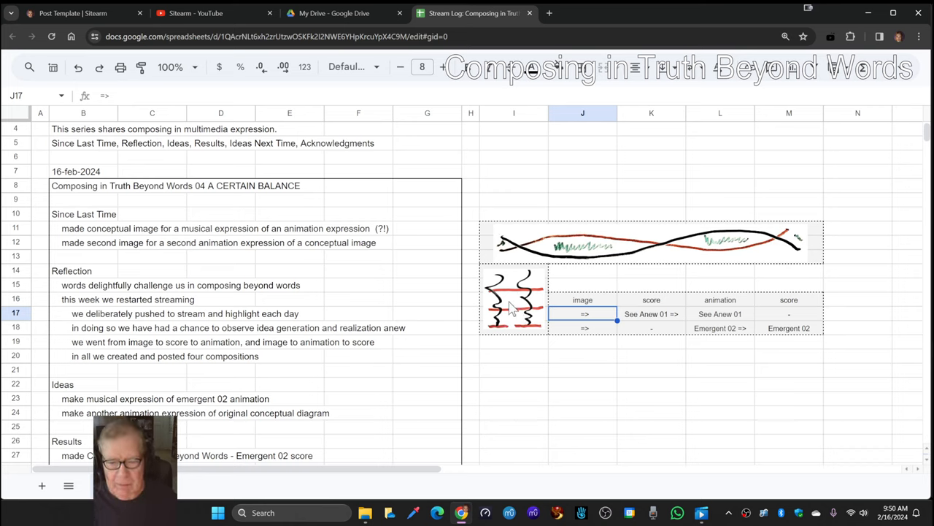
{"action": "left_click", "coordinate": [582, 342]}
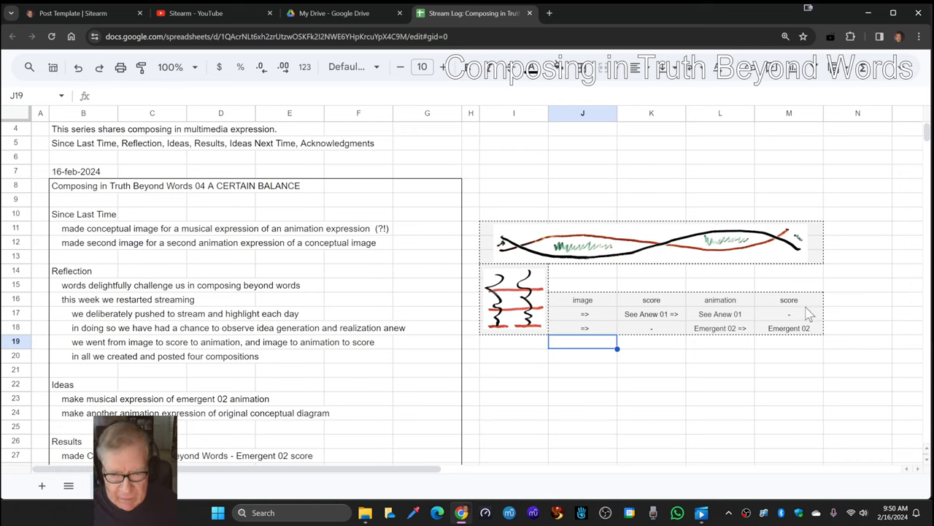
{"action": "mouse_move", "coordinate": [734, 490]}
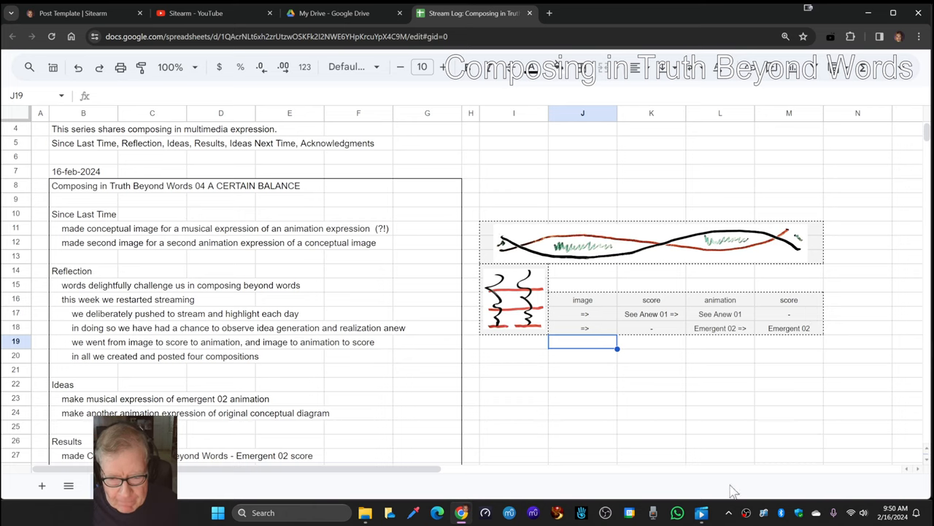
{"action": "mouse_move", "coordinate": [511, 370]}
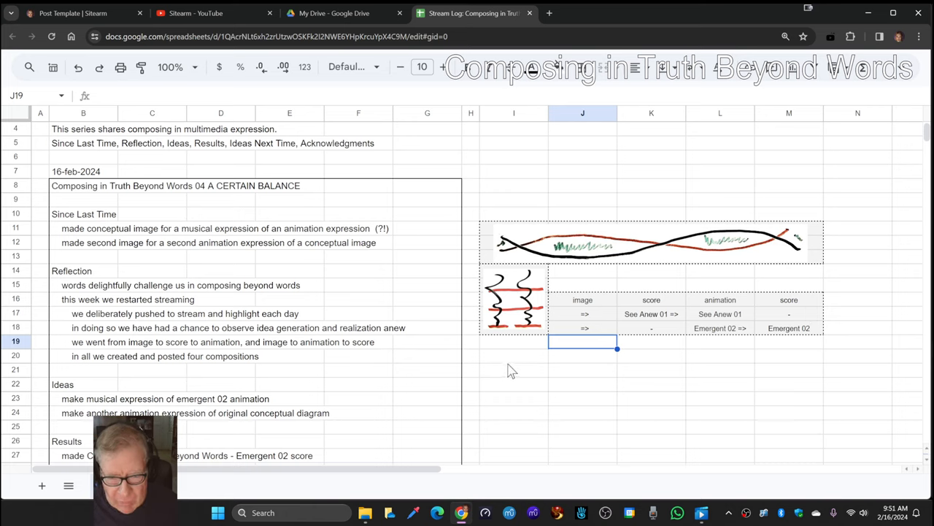
{"action": "left_click", "coordinate": [513, 369]}
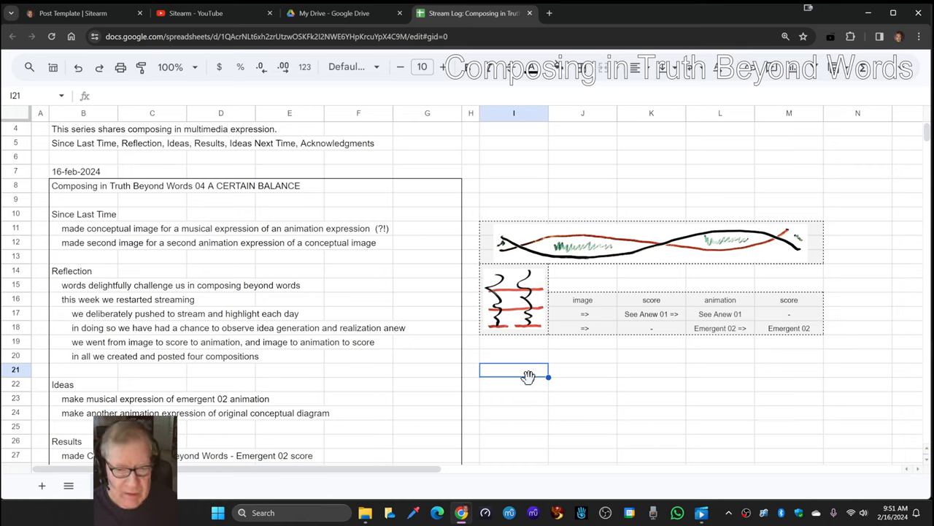
{"action": "mouse_move", "coordinate": [511, 354]}
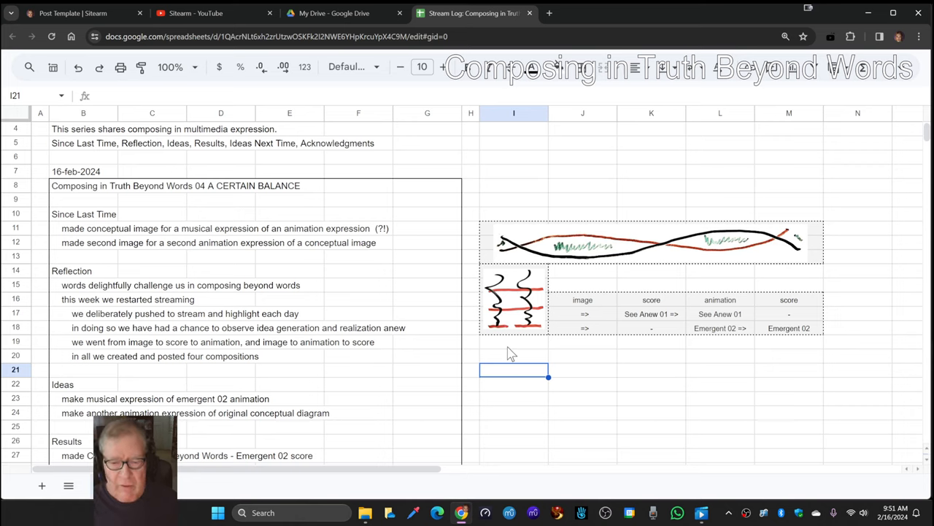
{"action": "left_click", "coordinate": [513, 342]}
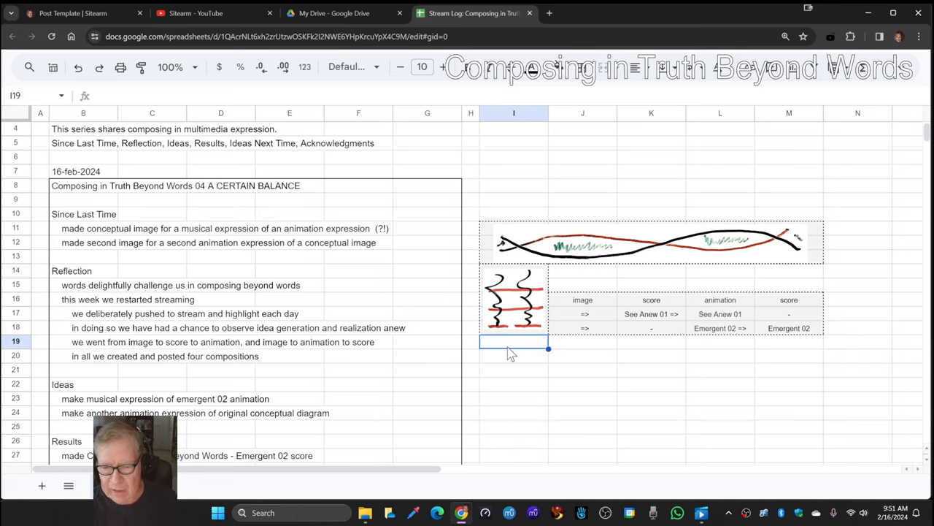
{"action": "mouse_move", "coordinate": [680, 237]}
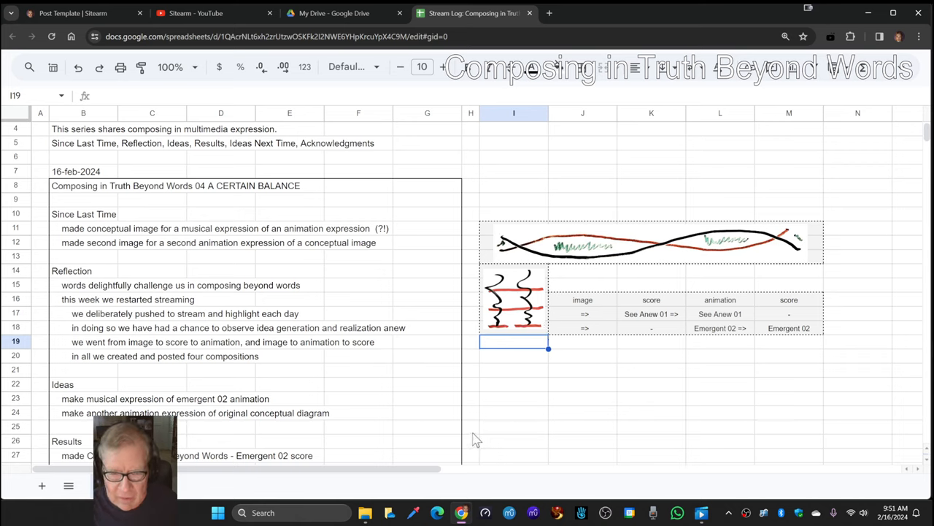
{"action": "mouse_move", "coordinate": [480, 434]}
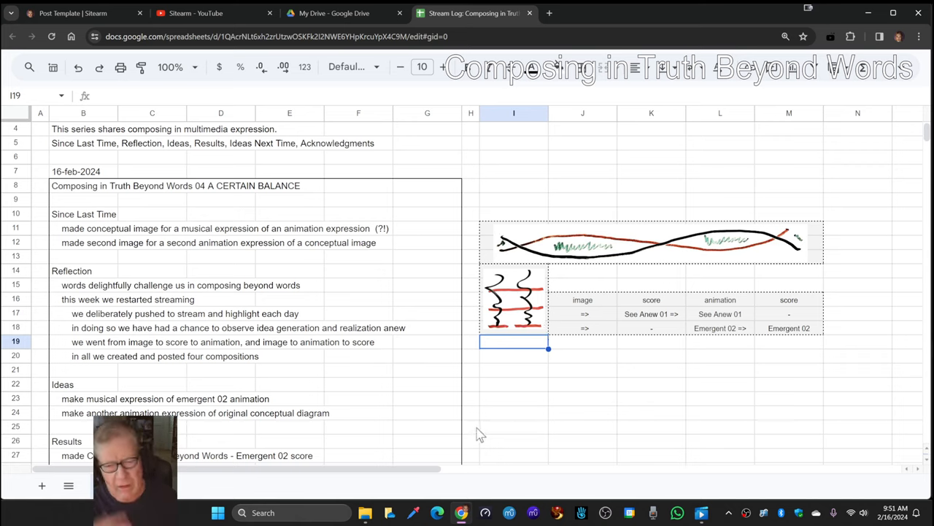
{"action": "mouse_move", "coordinate": [704, 264]}
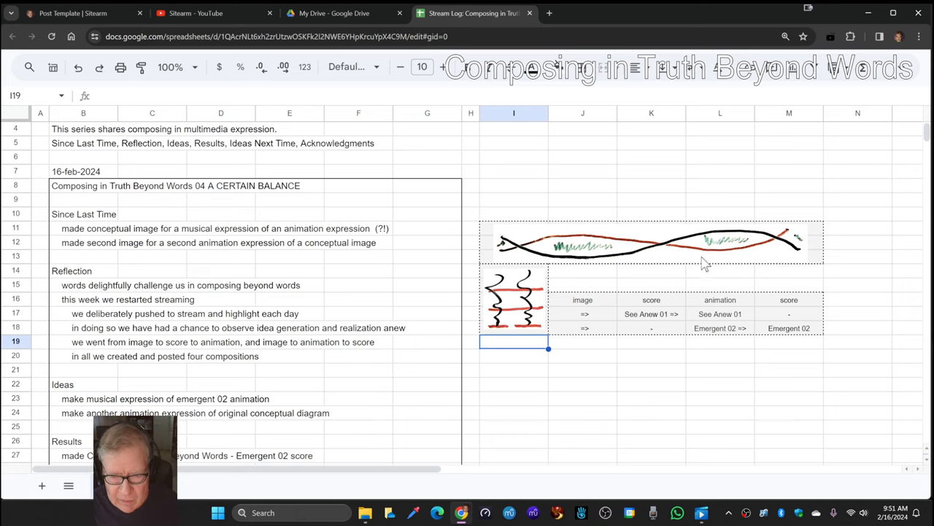
{"action": "mouse_move", "coordinate": [535, 255]}
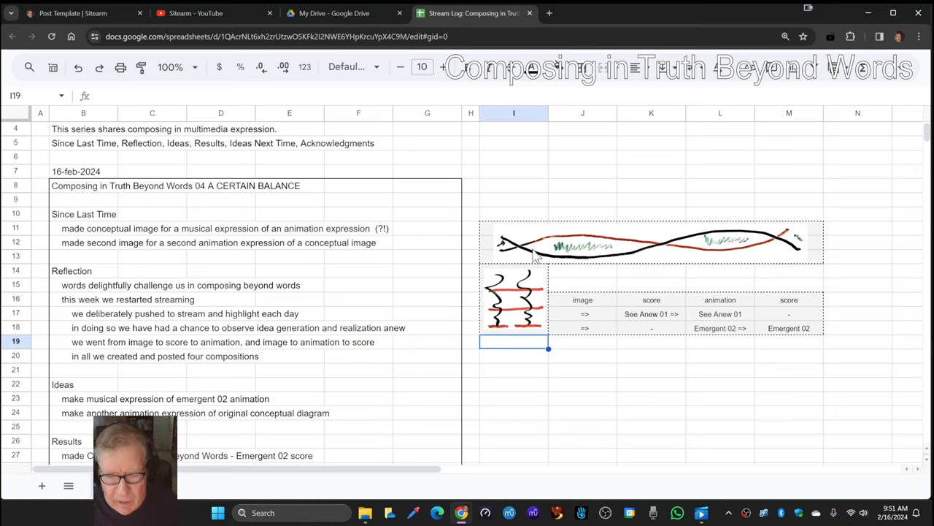
{"action": "mouse_move", "coordinate": [473, 259]}
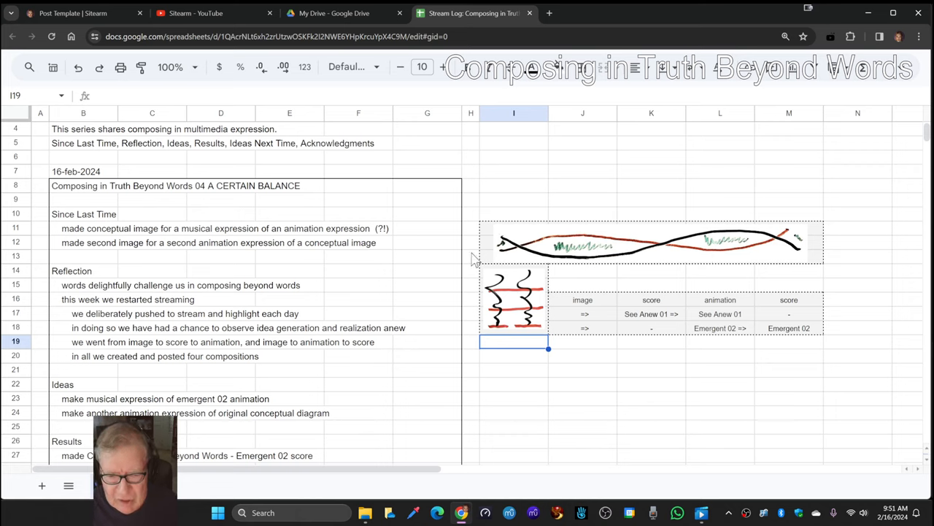
{"action": "mouse_move", "coordinate": [753, 270]}
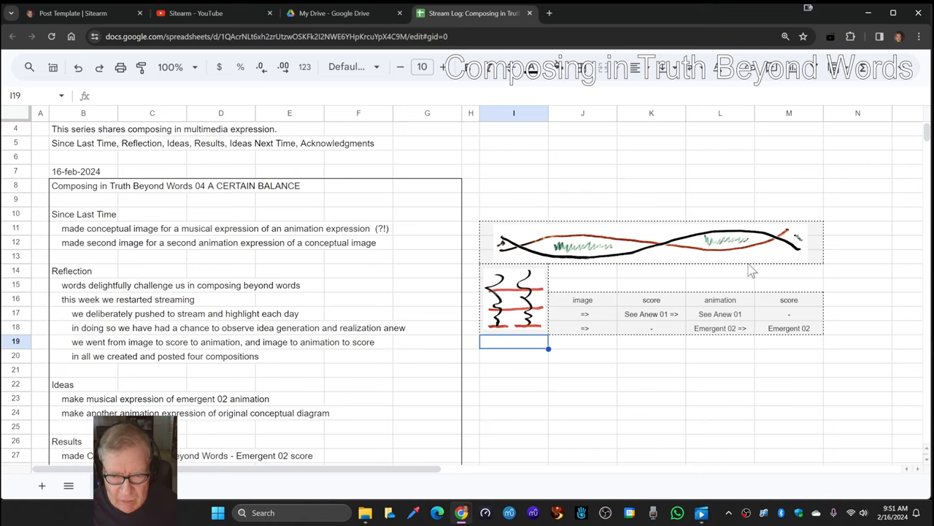
{"action": "left_click", "coordinate": [514, 425]}
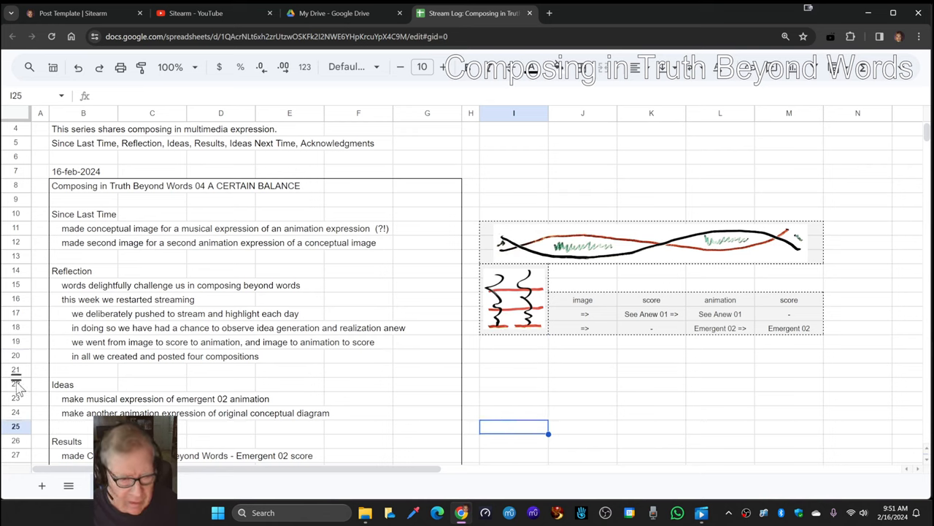
Insert row 21 above Ideas and enter the sound-and-image different-time-scales line in B21.
{"action": "right_click", "coordinate": [16, 370]}
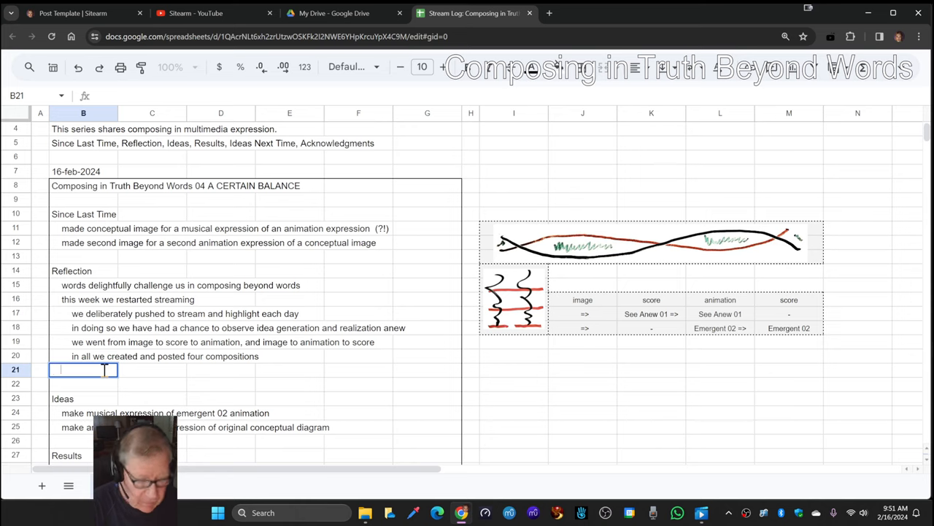
{"action": "type", "text": "s"}
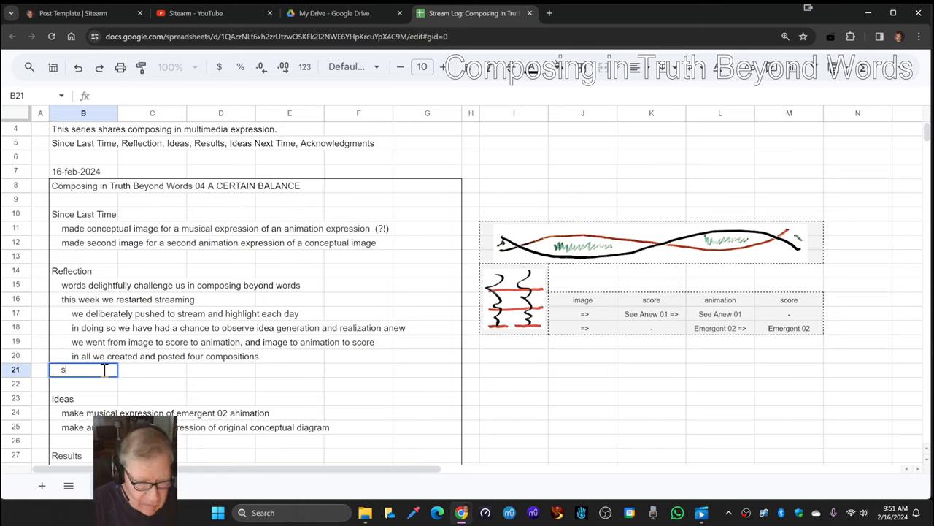
{"action": "type", "text": "ound and image"}
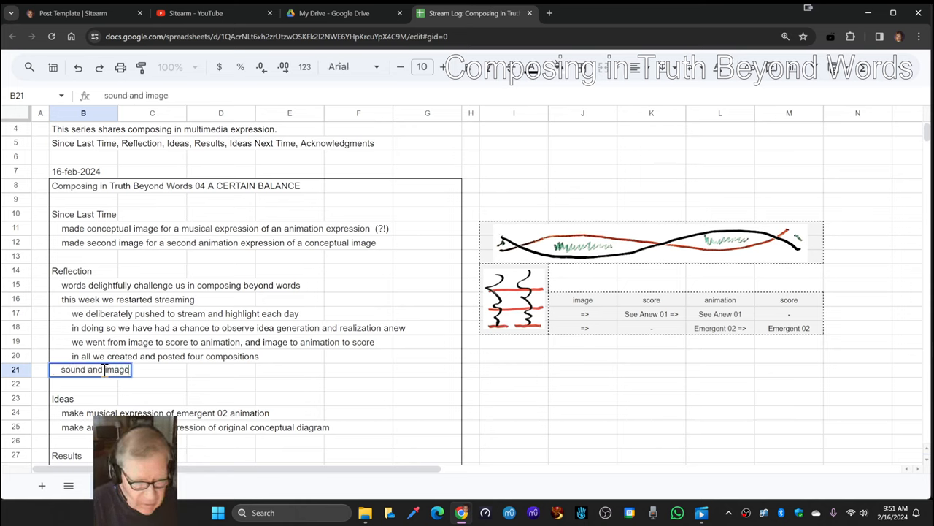
{"action": "type", "text": "are both scanned by our senses"}
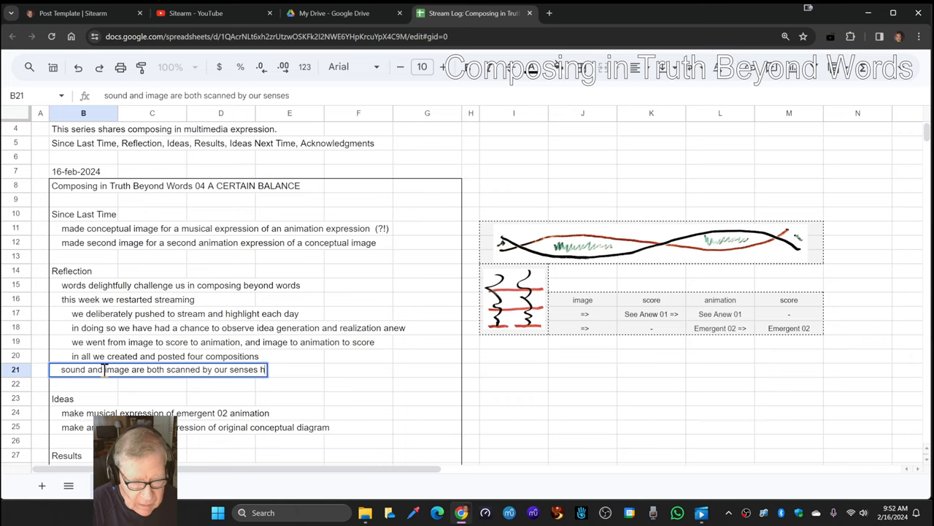
{"action": "type", "text": "however on different time s"}
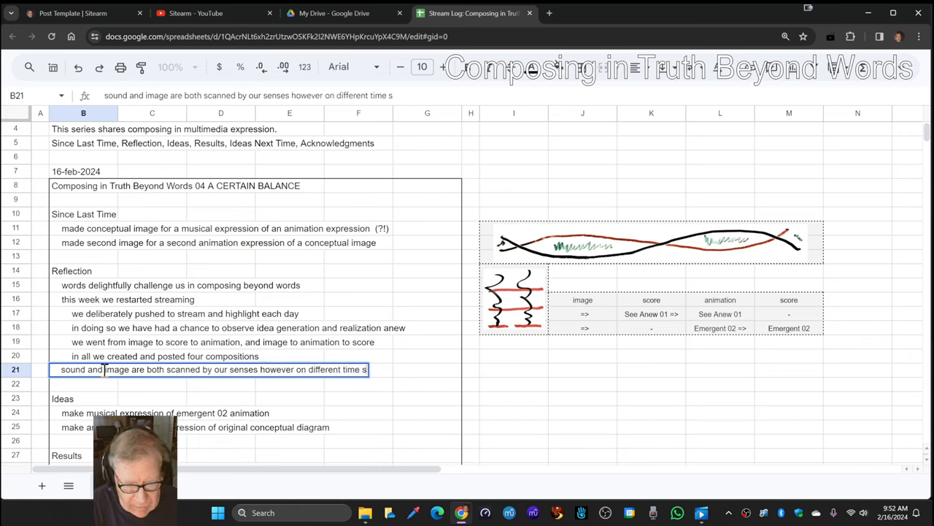
{"action": "key", "text": "enter"}
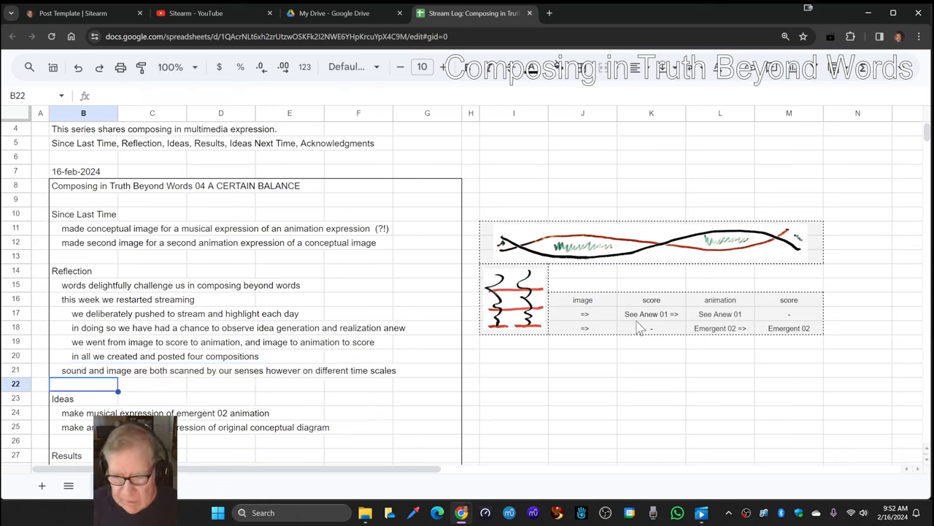
{"action": "left_click", "coordinate": [652, 356]}
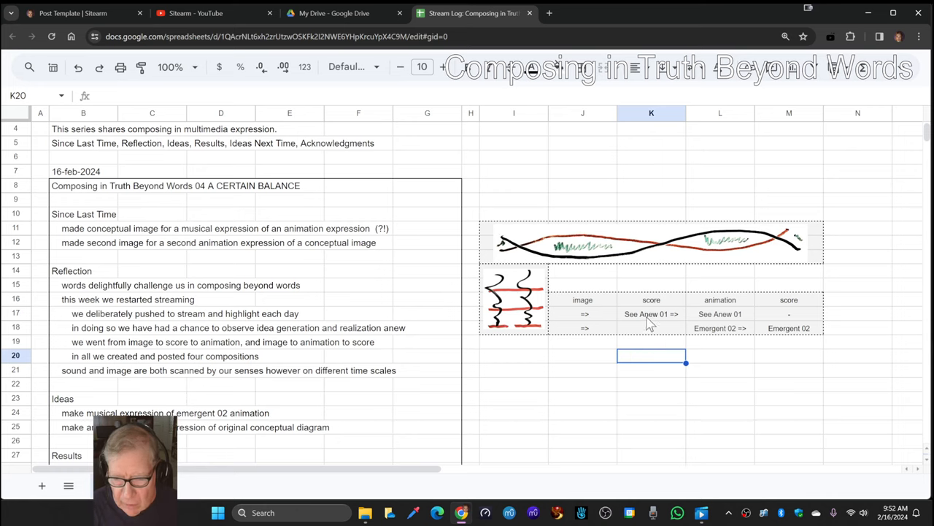
{"action": "left_click", "coordinate": [651, 314]}
{"action": "type", "text": "-"}
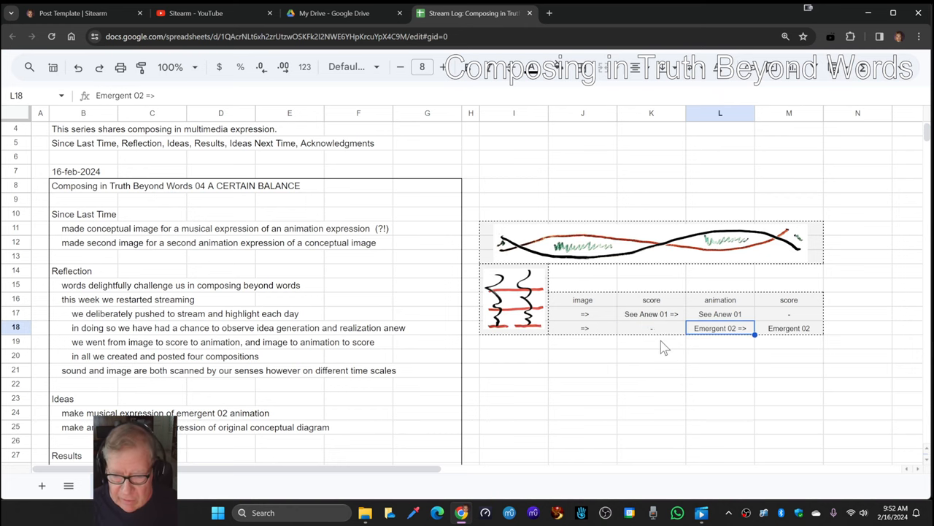
{"action": "scroll", "scroll_direction": "down", "scroll_amount": 3}
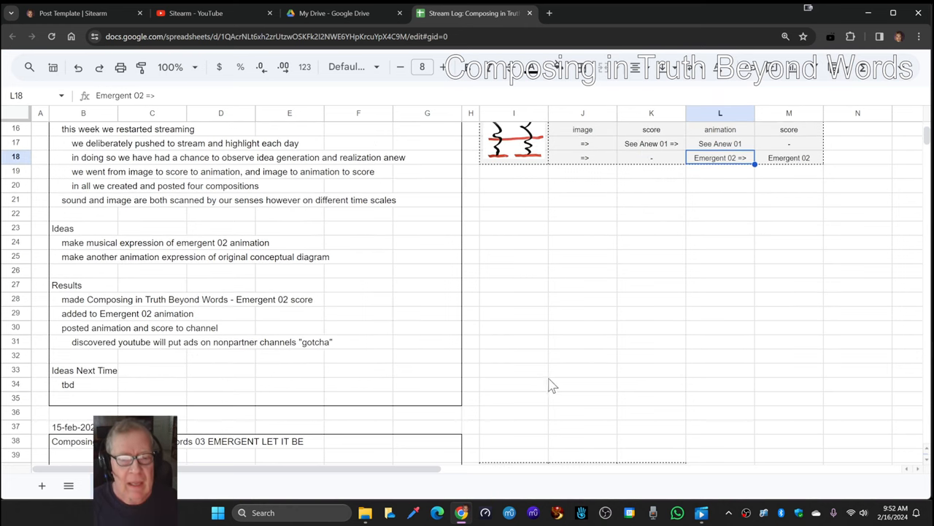
{"action": "left_click", "coordinate": [68, 385]}
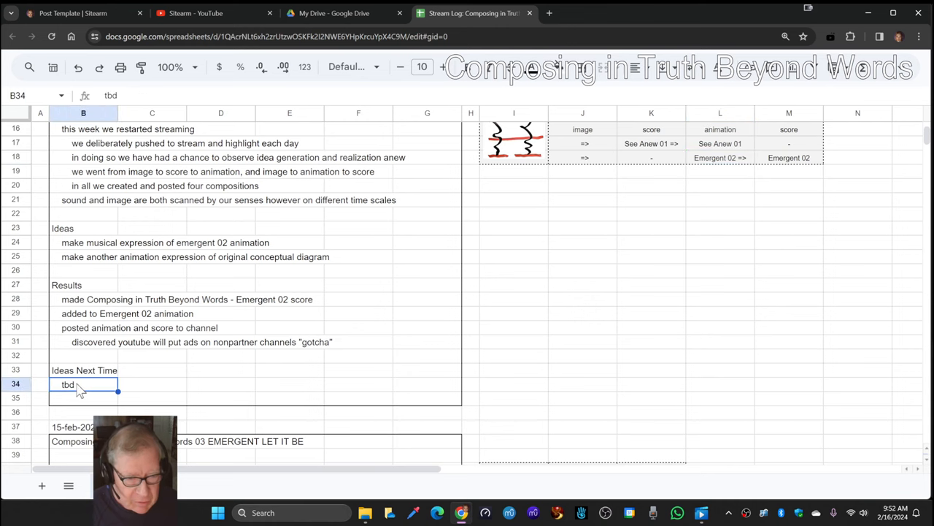